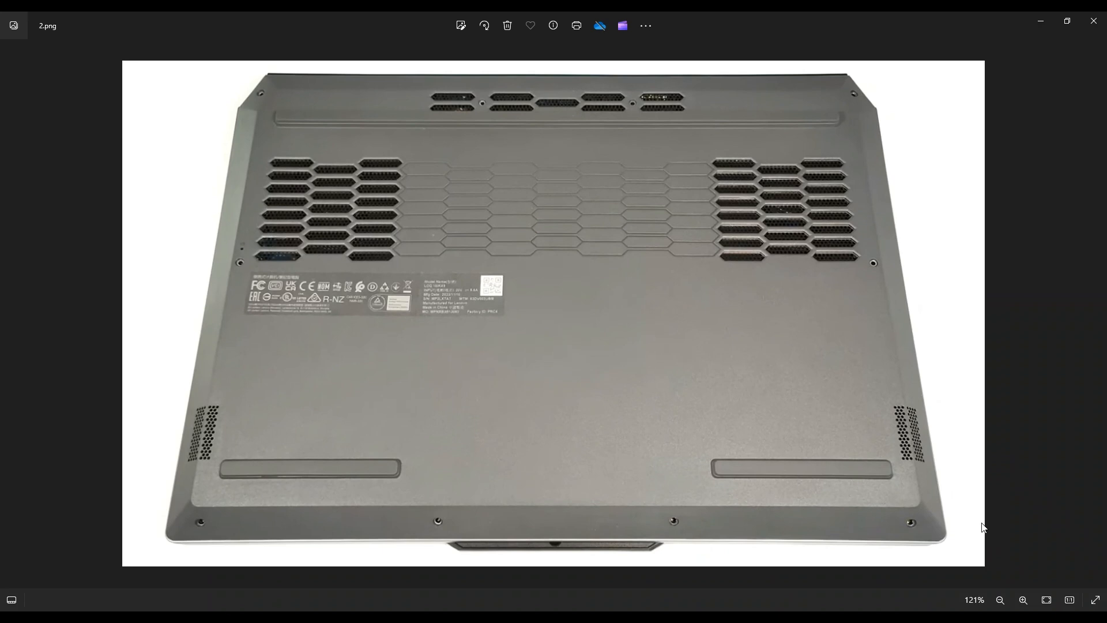
mouse_move(801, 530)
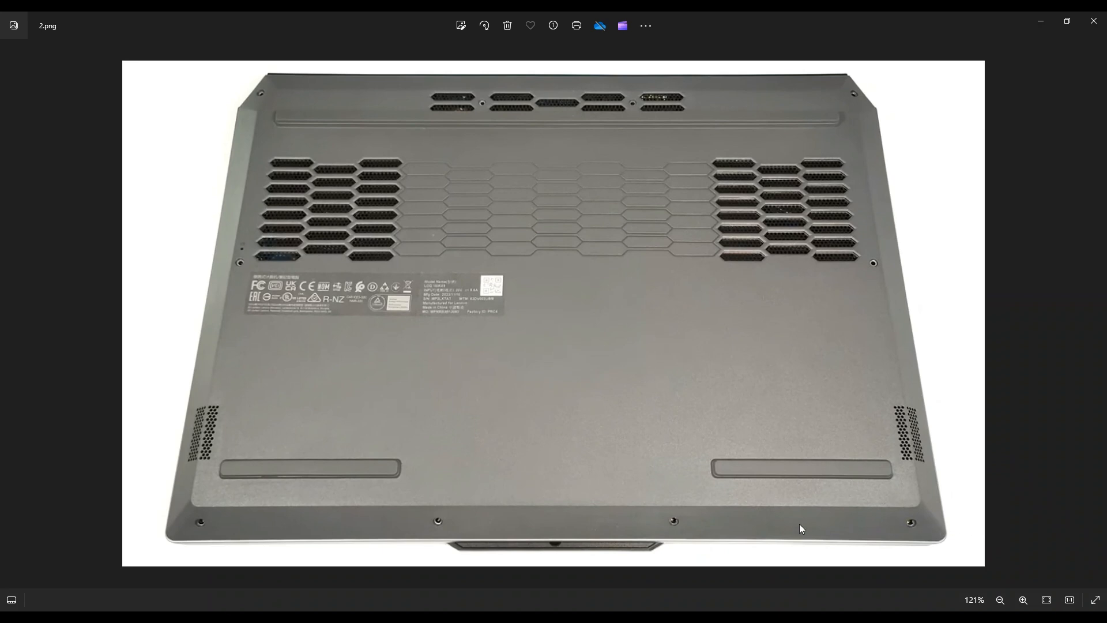
mouse_move(225, 254)
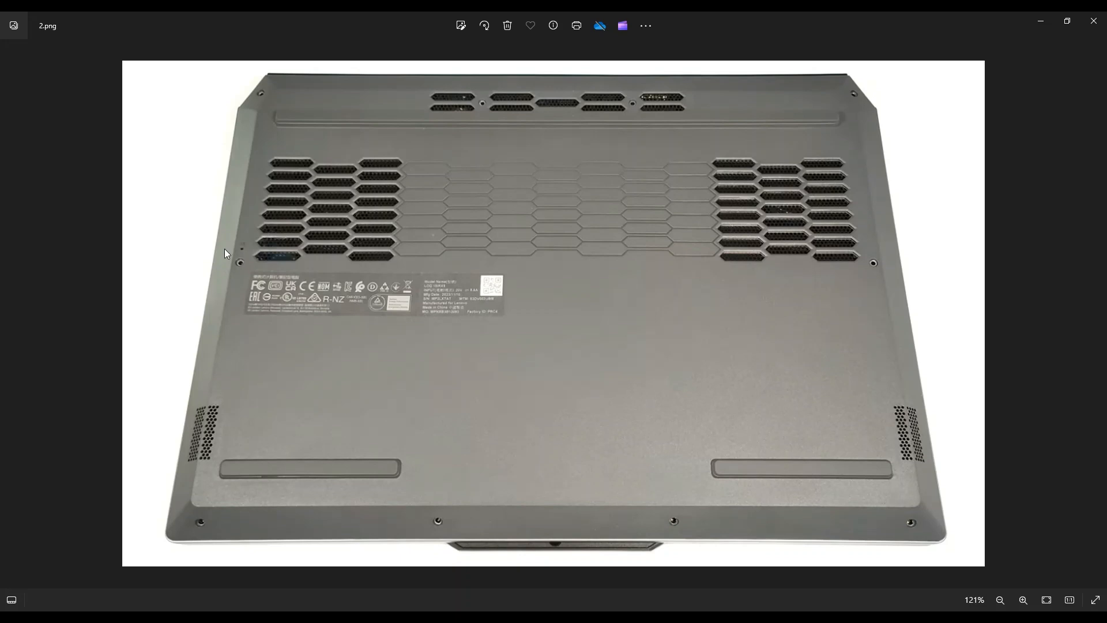
mouse_move(241, 98)
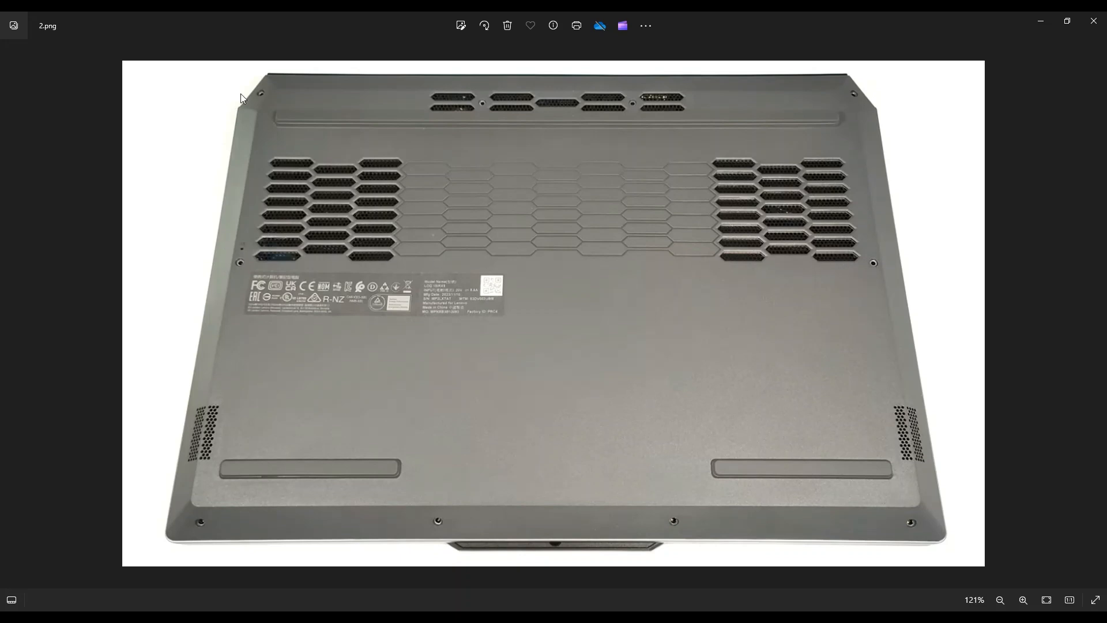
mouse_move(262, 101)
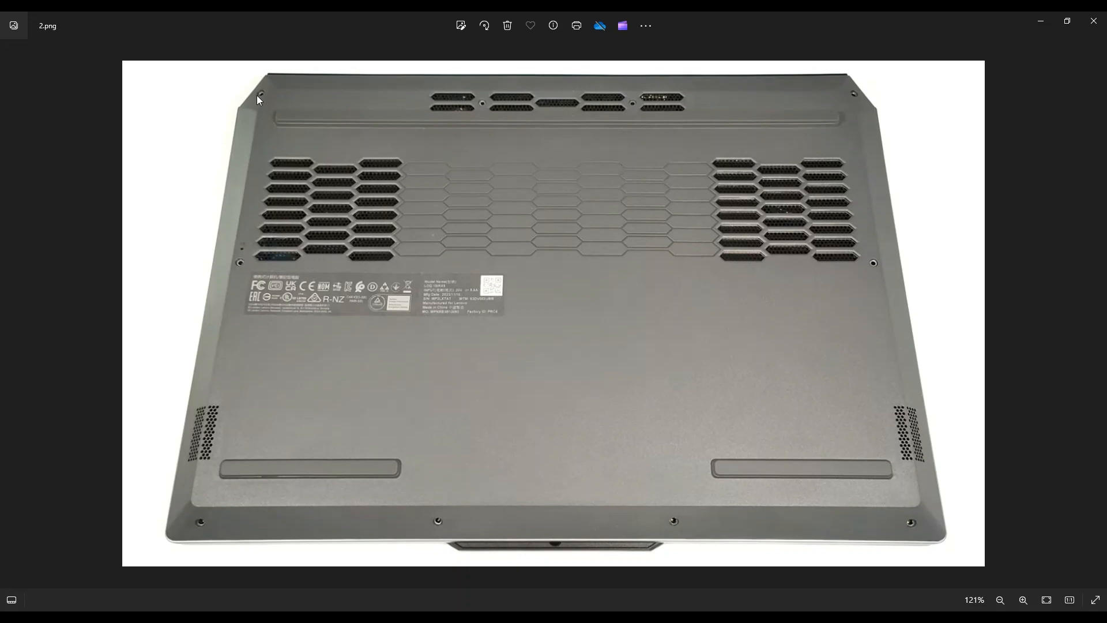
mouse_move(803, 113)
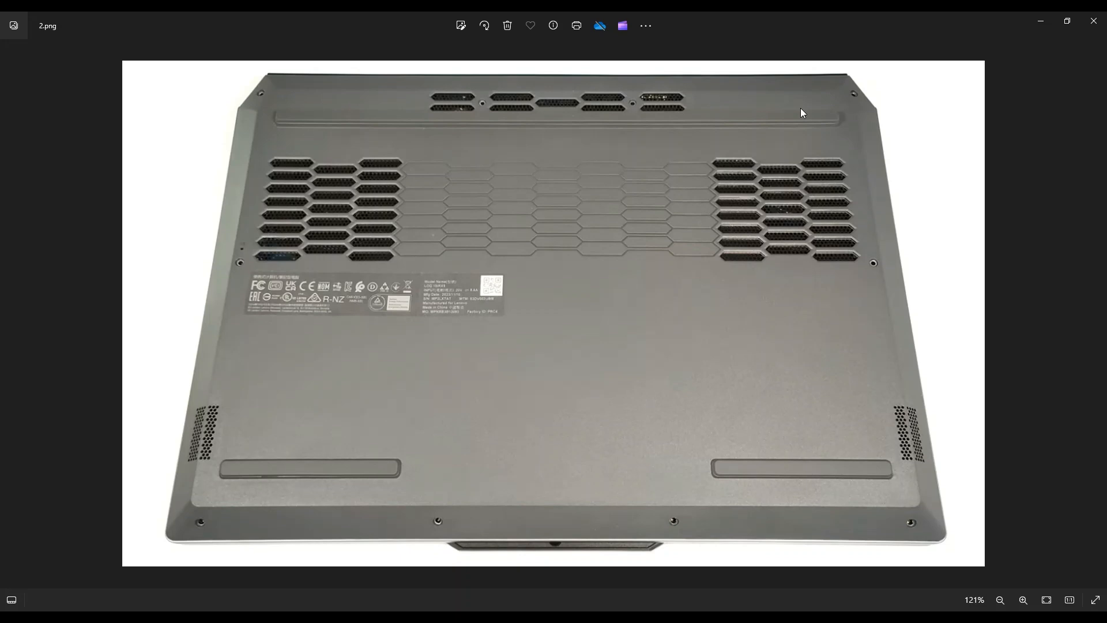
mouse_move(378, 83)
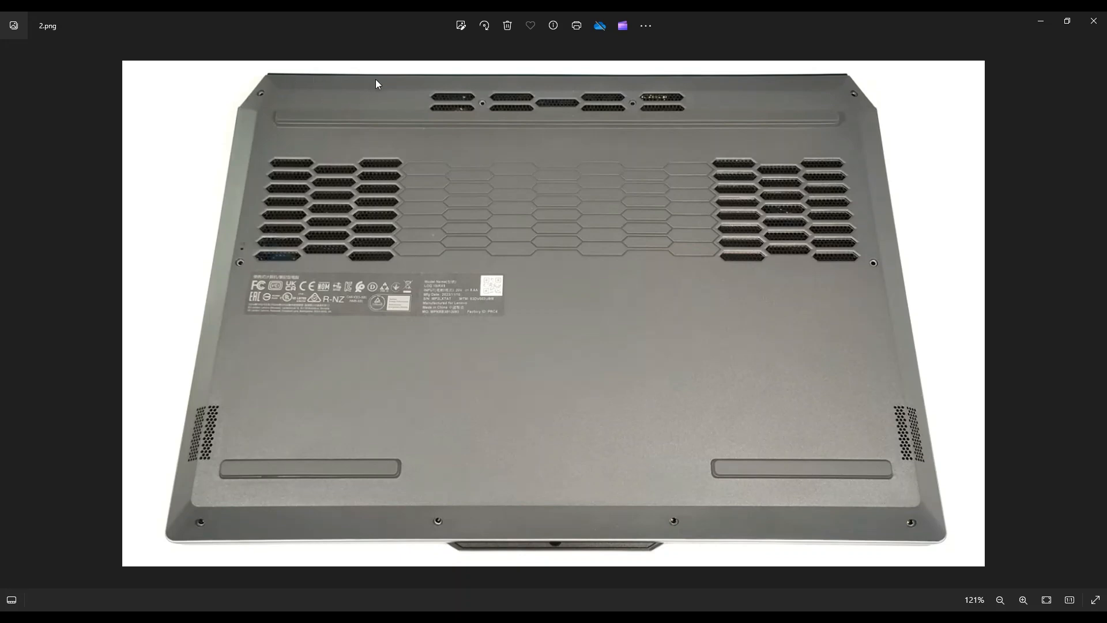
mouse_move(753, 88)
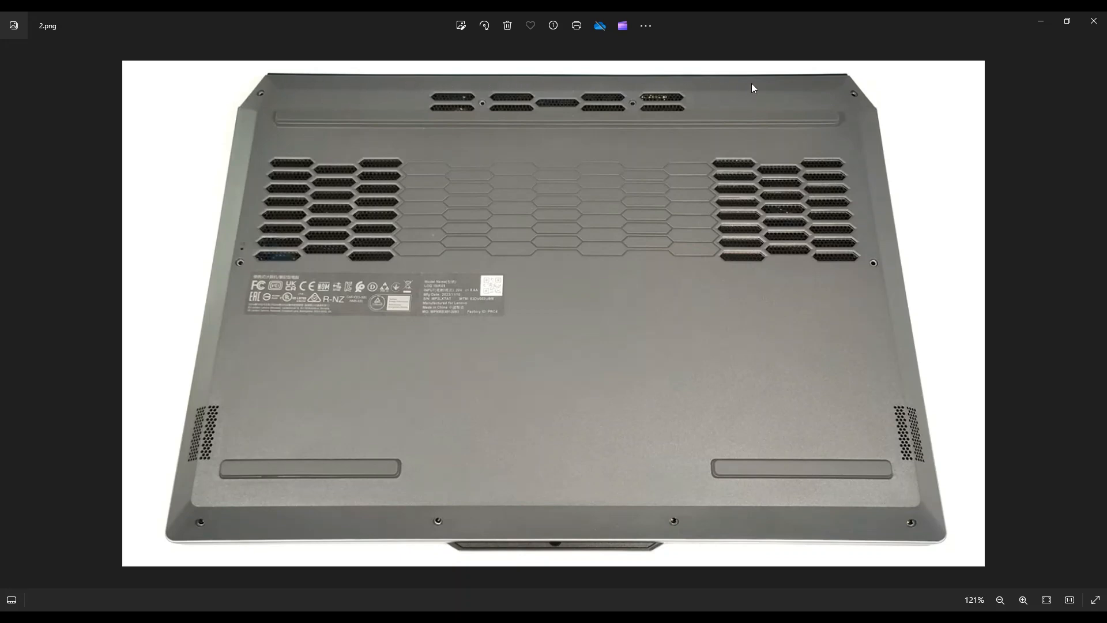
mouse_move(590, 92)
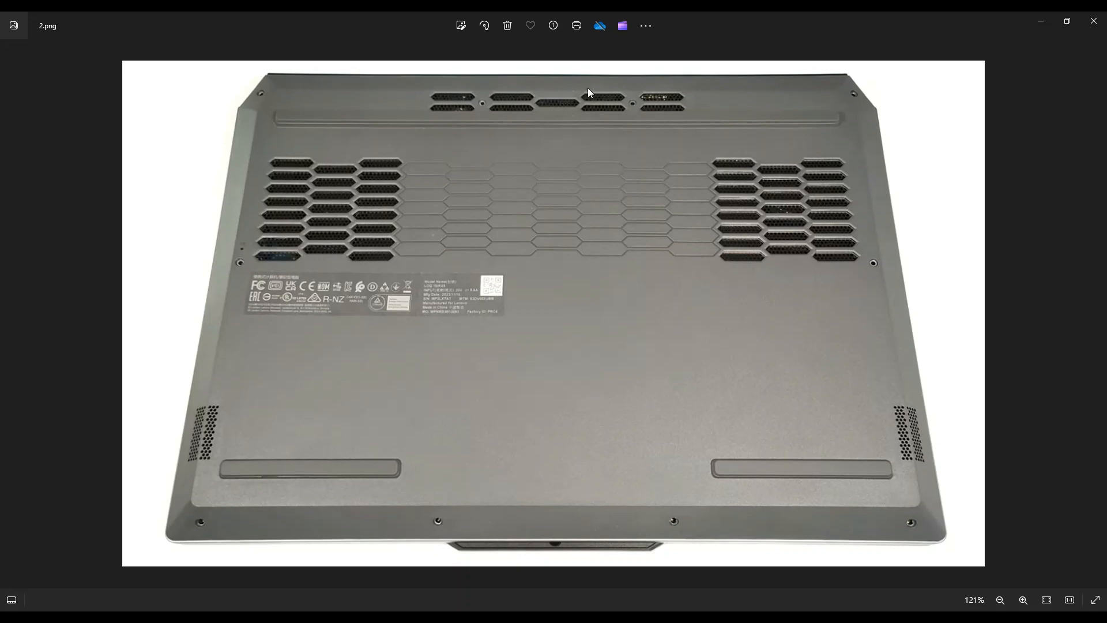
mouse_move(885, 267)
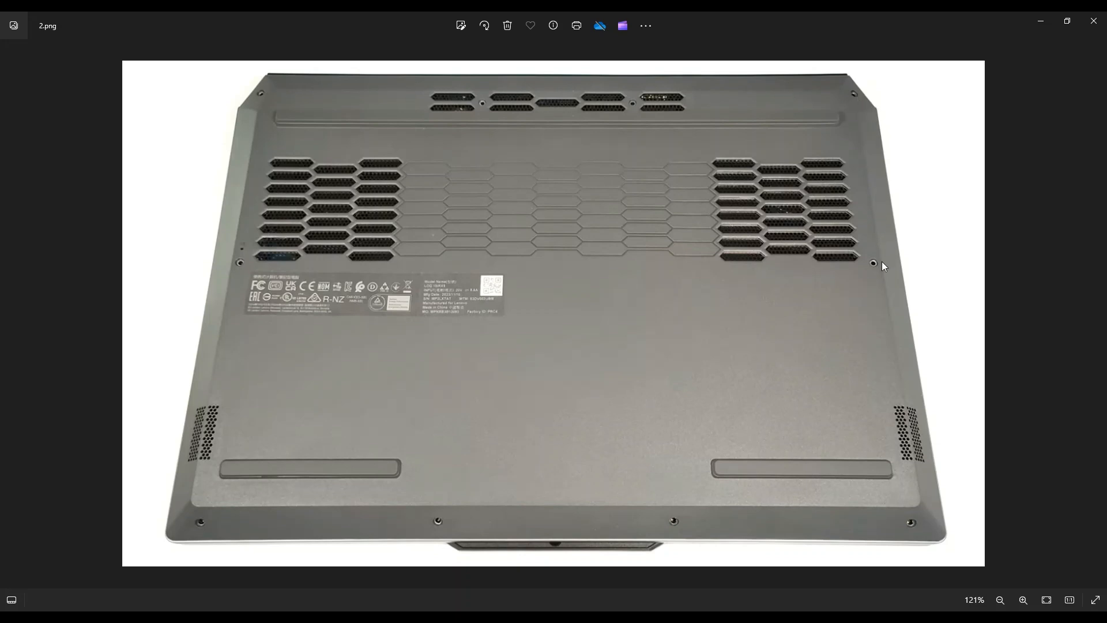
mouse_move(196, 509)
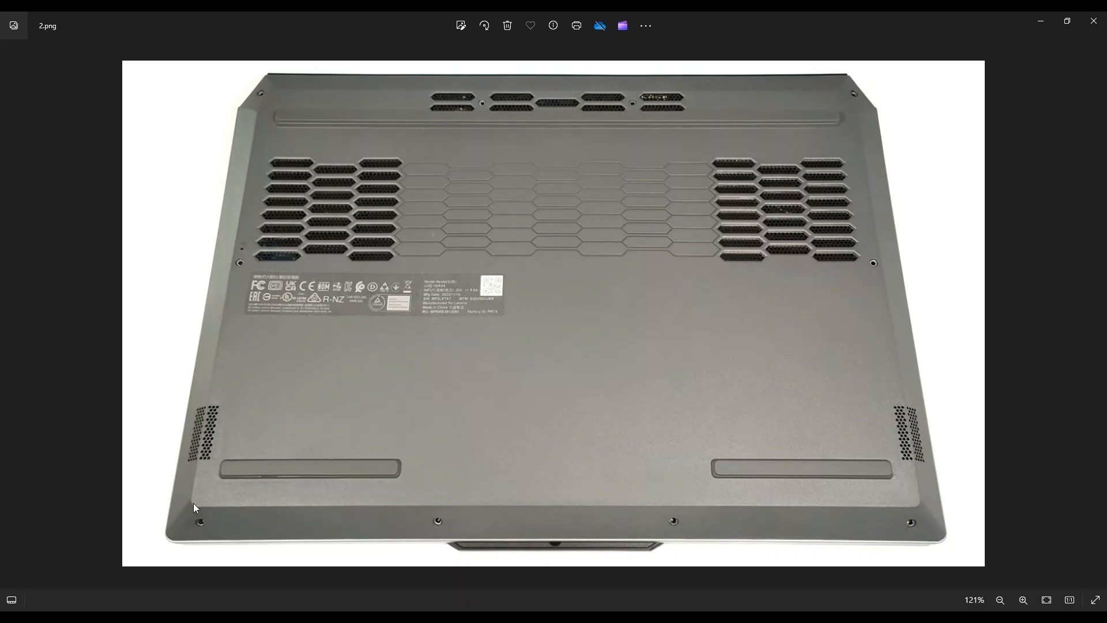
mouse_move(243, 551)
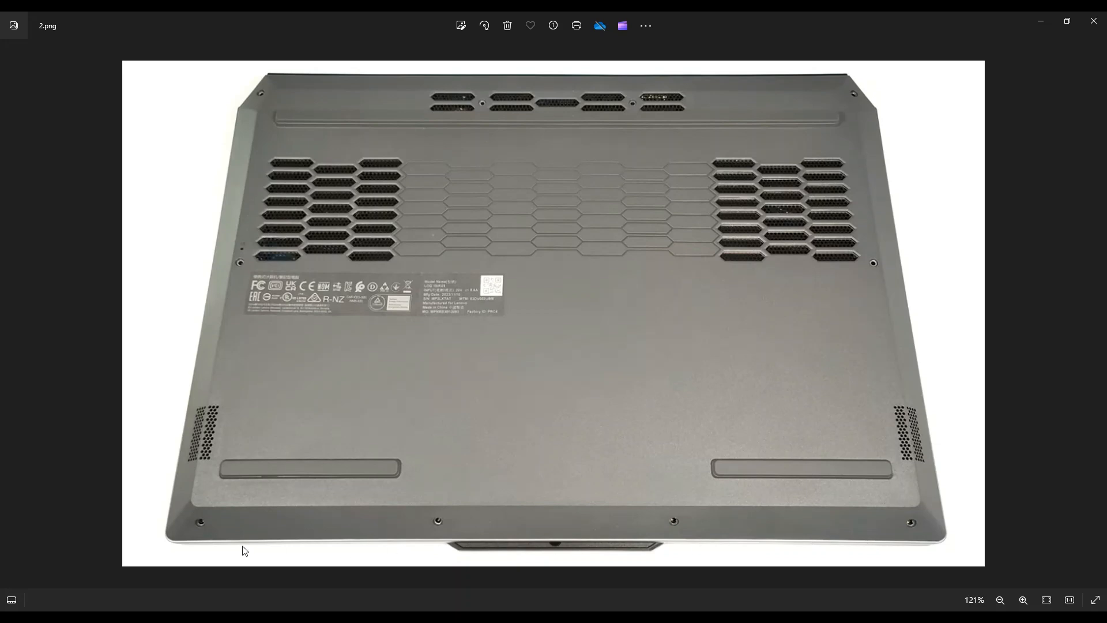
mouse_move(713, 178)
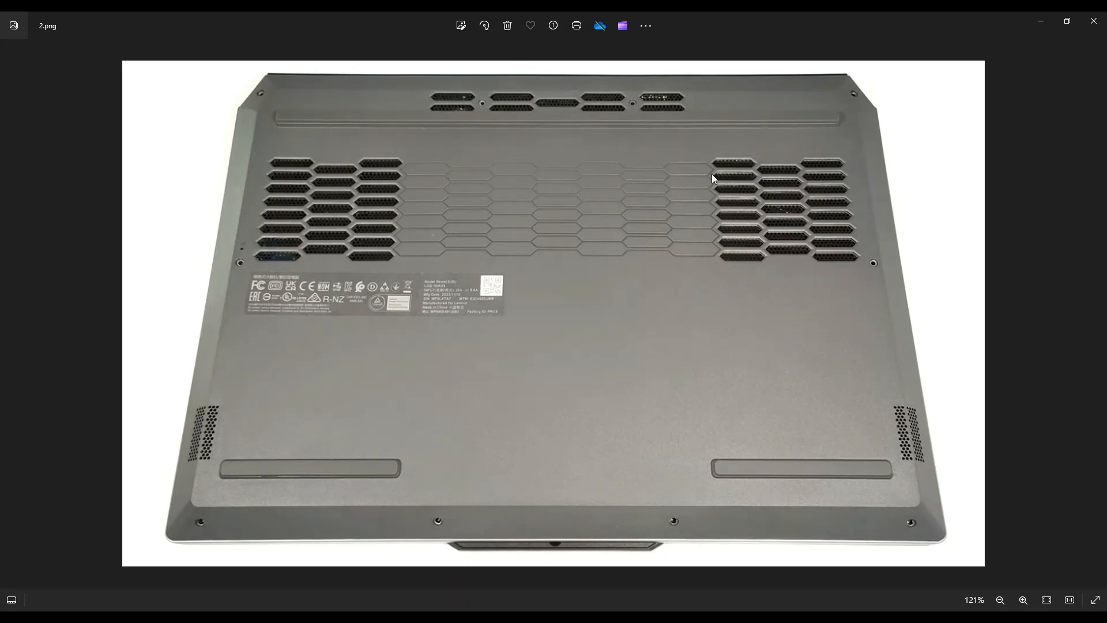
mouse_move(504, 404)
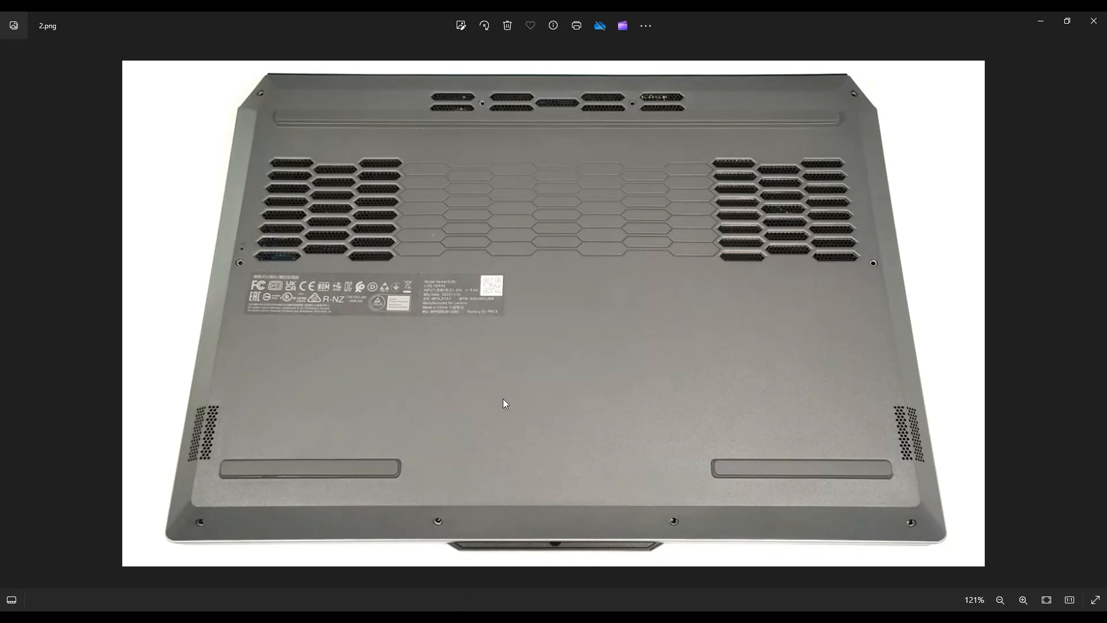
mouse_move(464, 386)
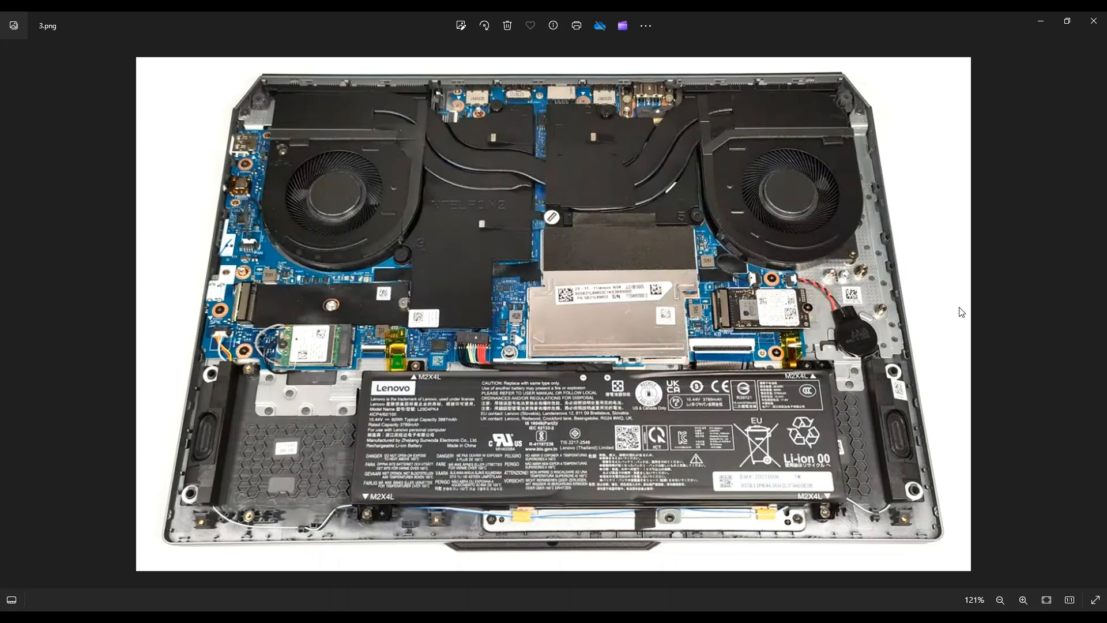
mouse_move(253, 266)
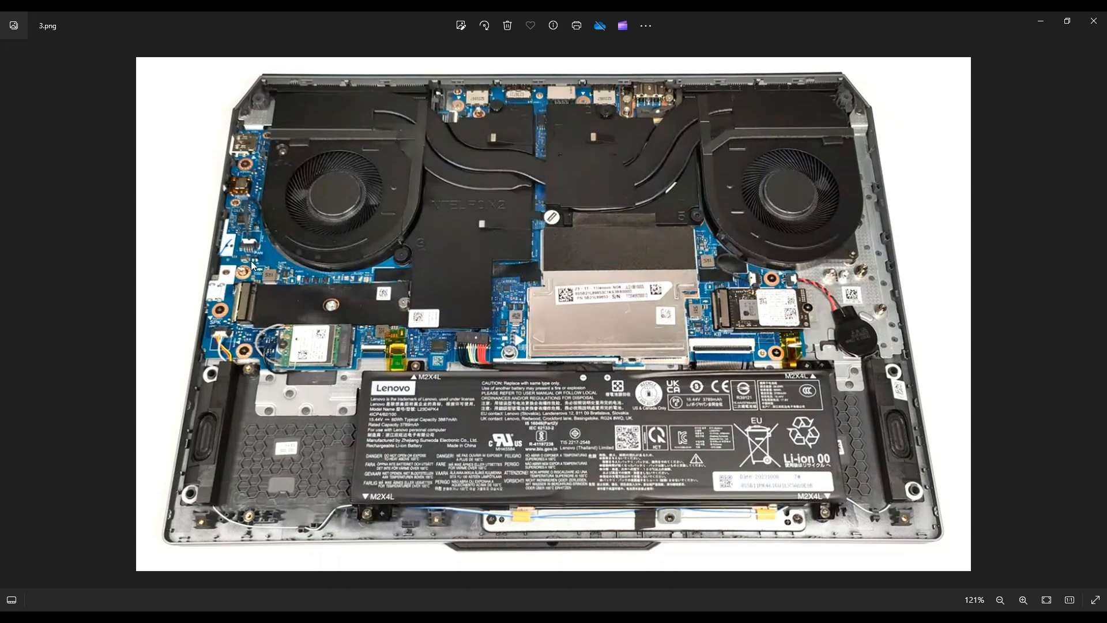
mouse_move(738, 392)
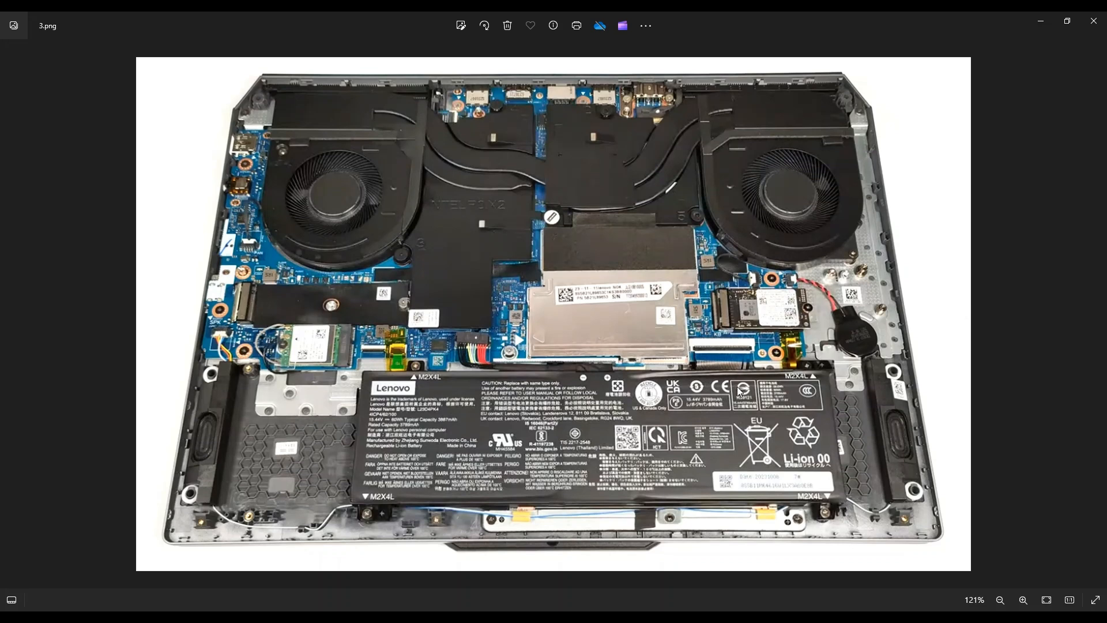
mouse_move(1031, 290)
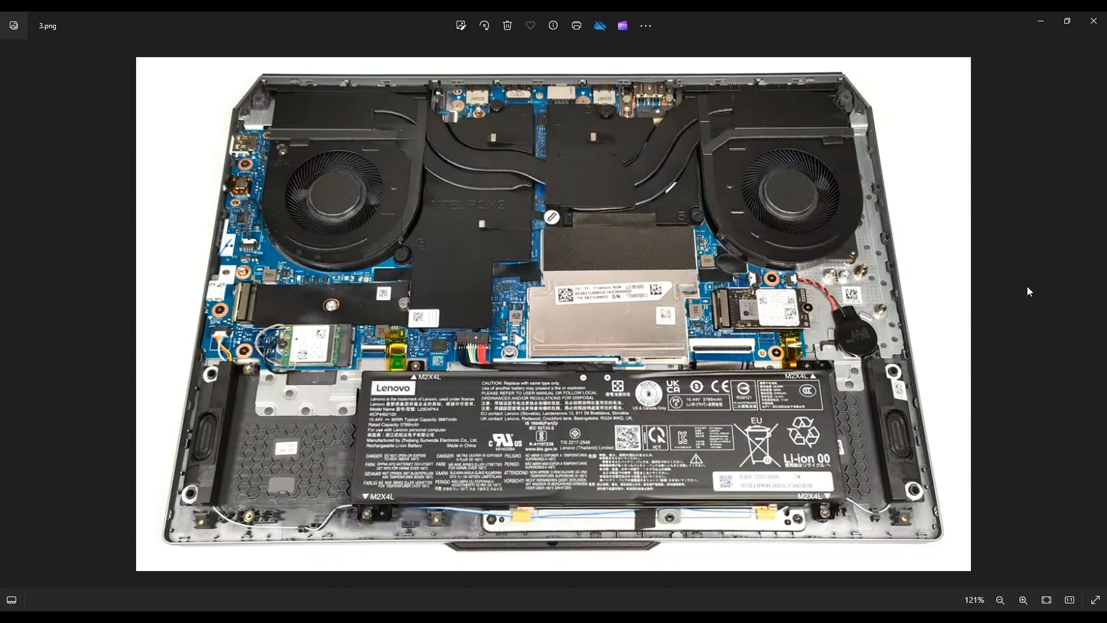
mouse_move(948, 529)
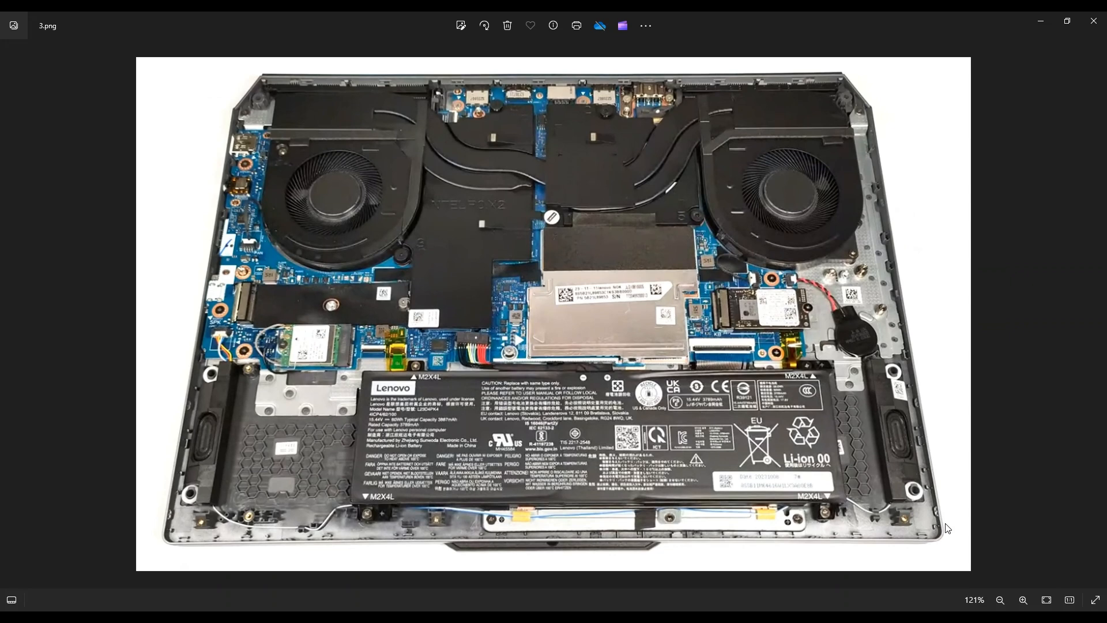
mouse_move(453, 524)
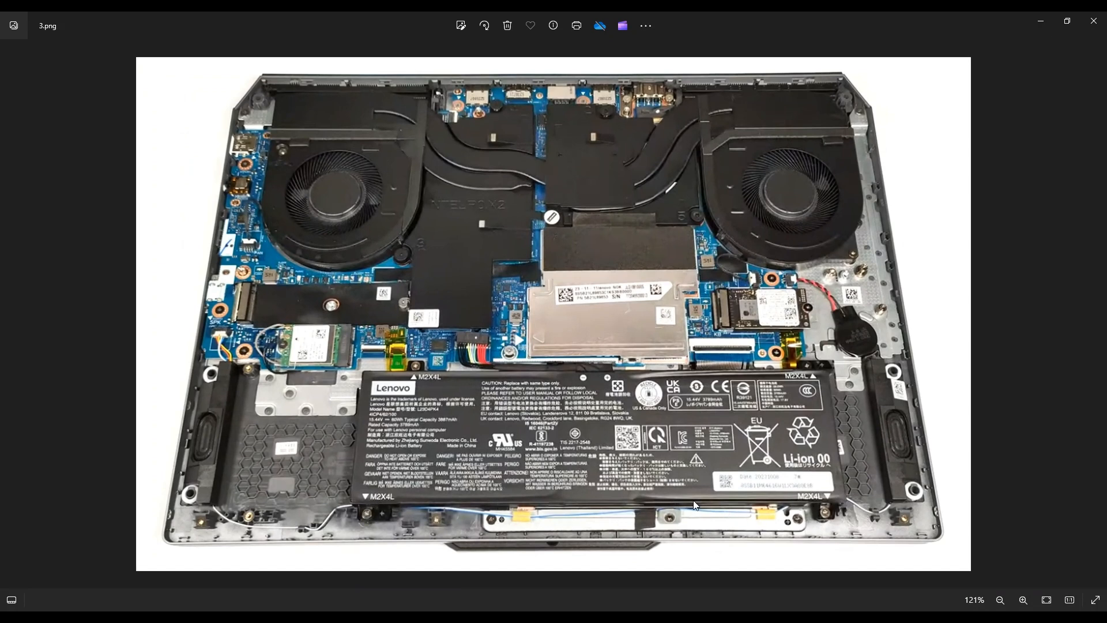
mouse_move(231, 396)
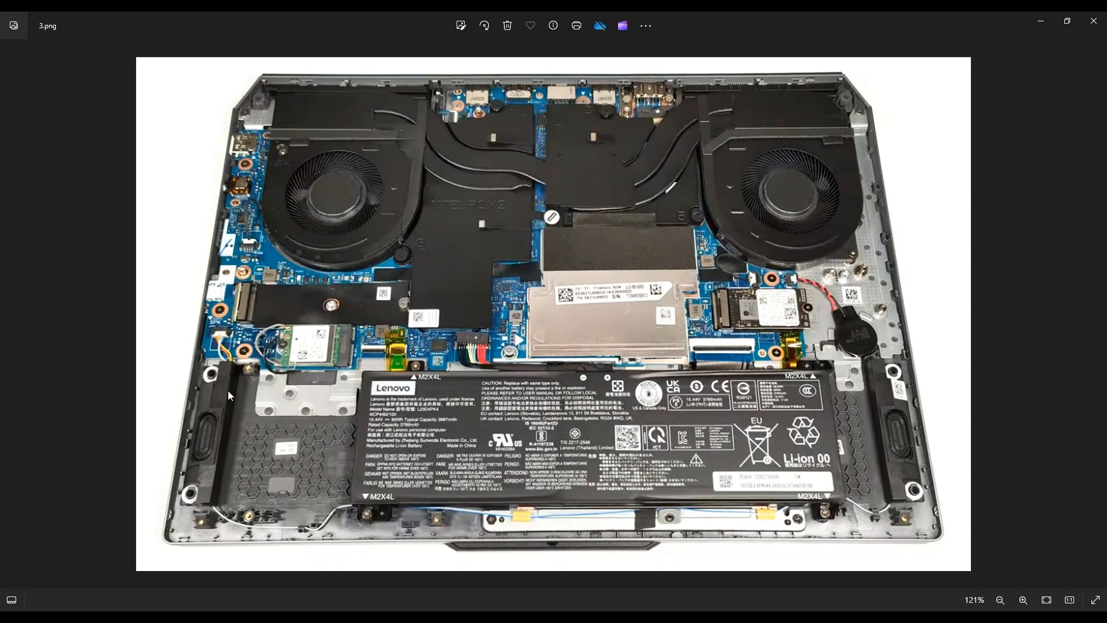
mouse_move(382, 496)
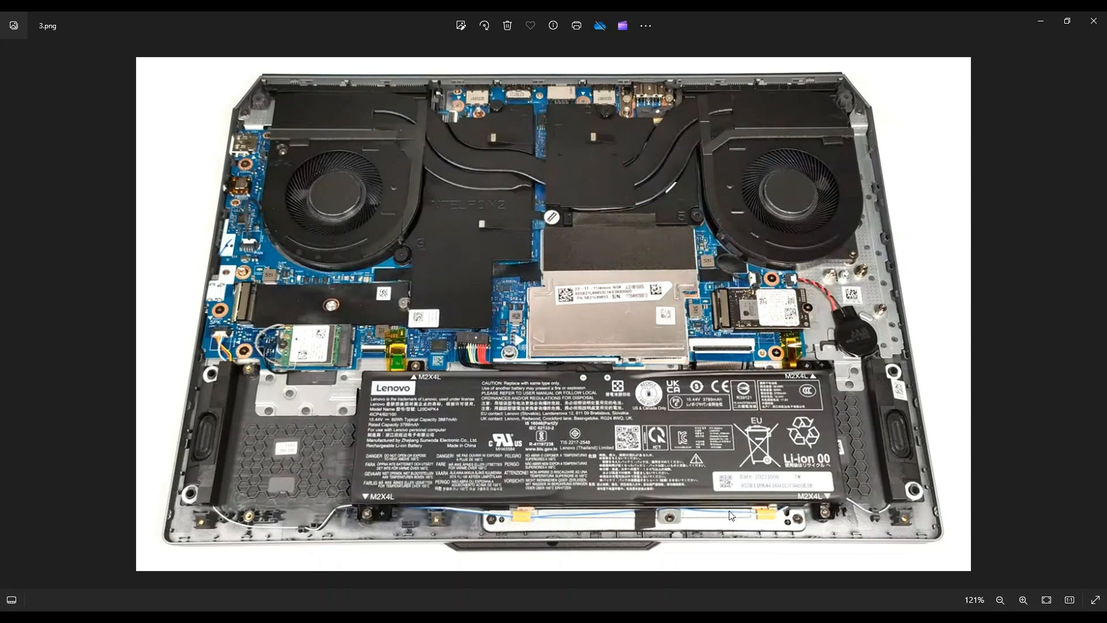
mouse_move(612, 446)
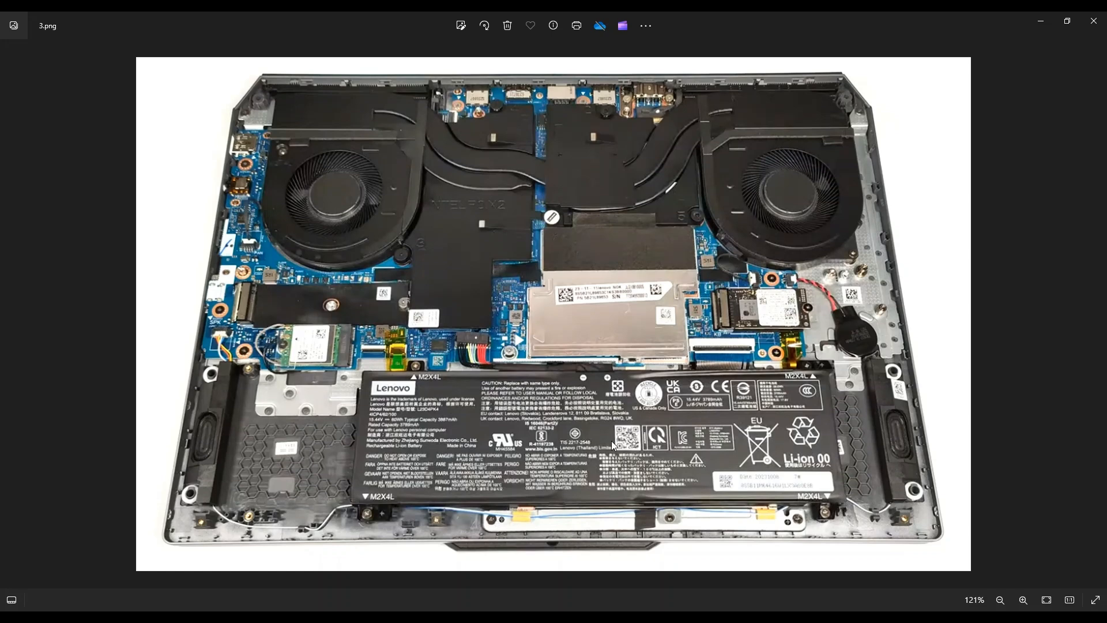
mouse_move(822, 481)
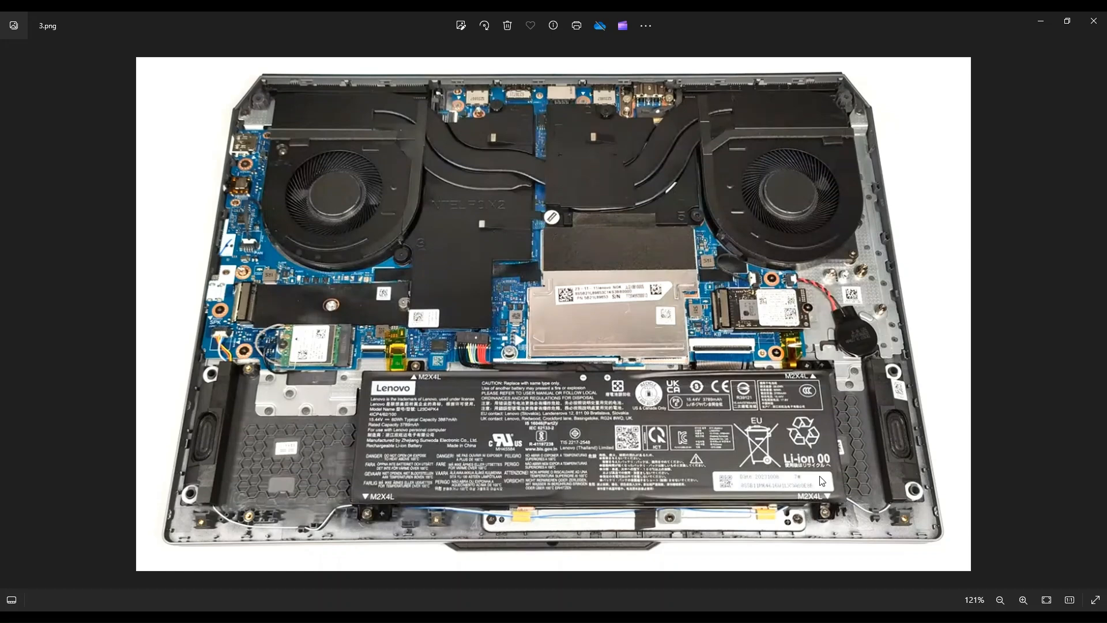
mouse_move(805, 505)
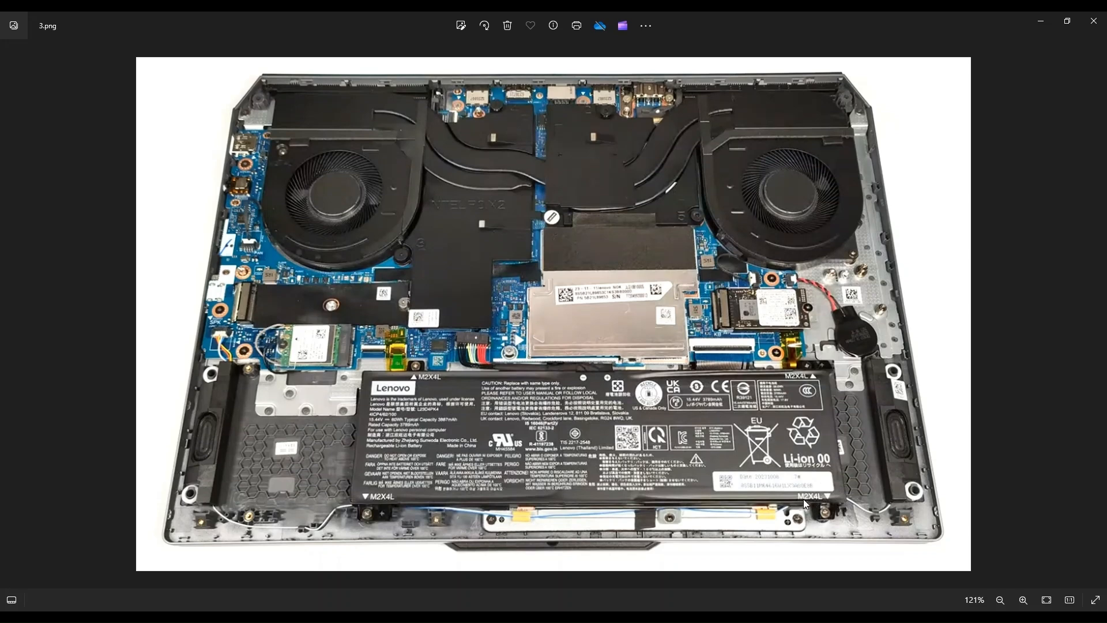
mouse_move(824, 508)
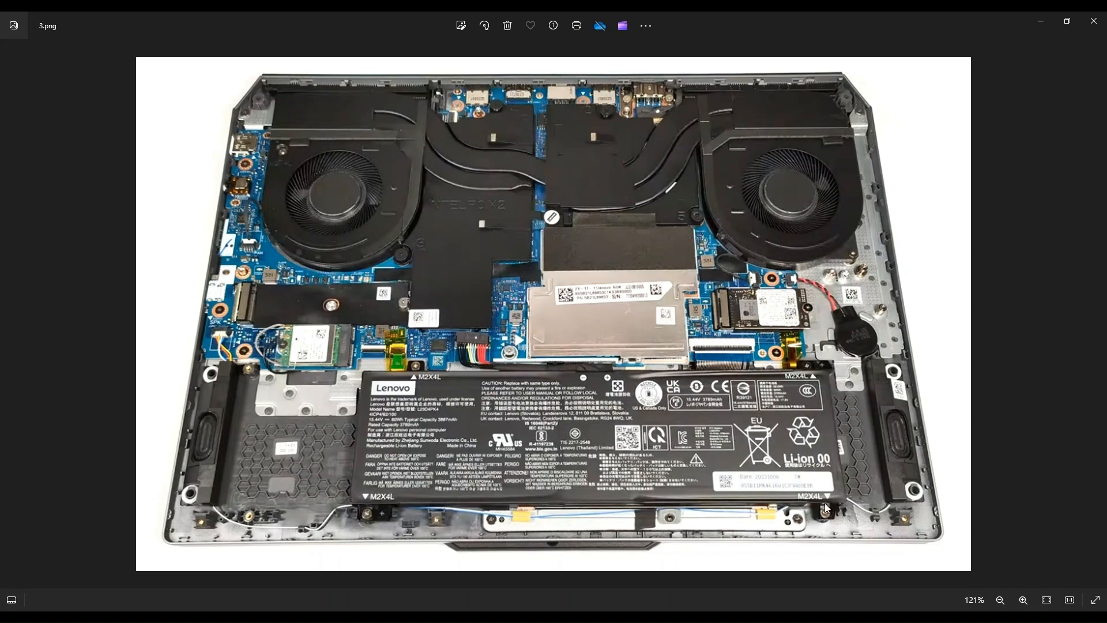
mouse_move(826, 443)
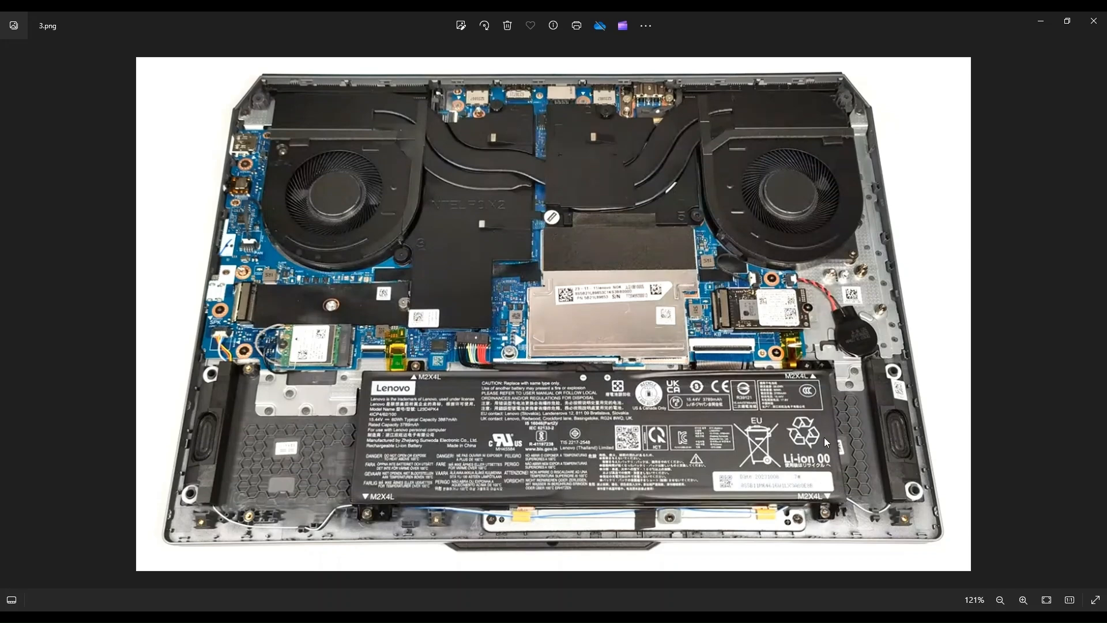
mouse_move(480, 325)
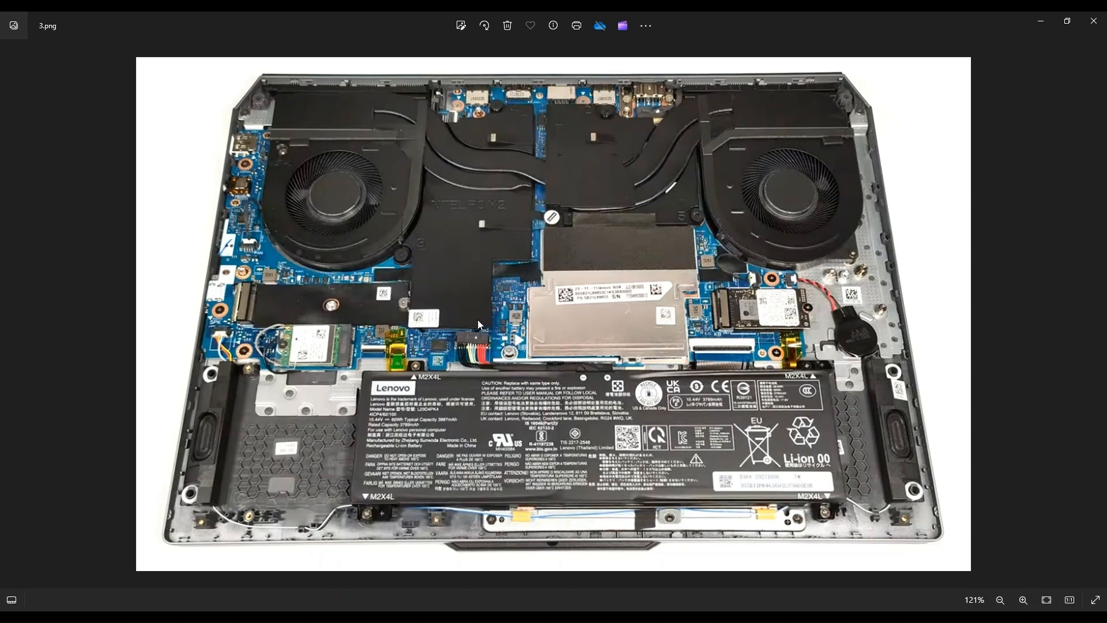
mouse_move(479, 367)
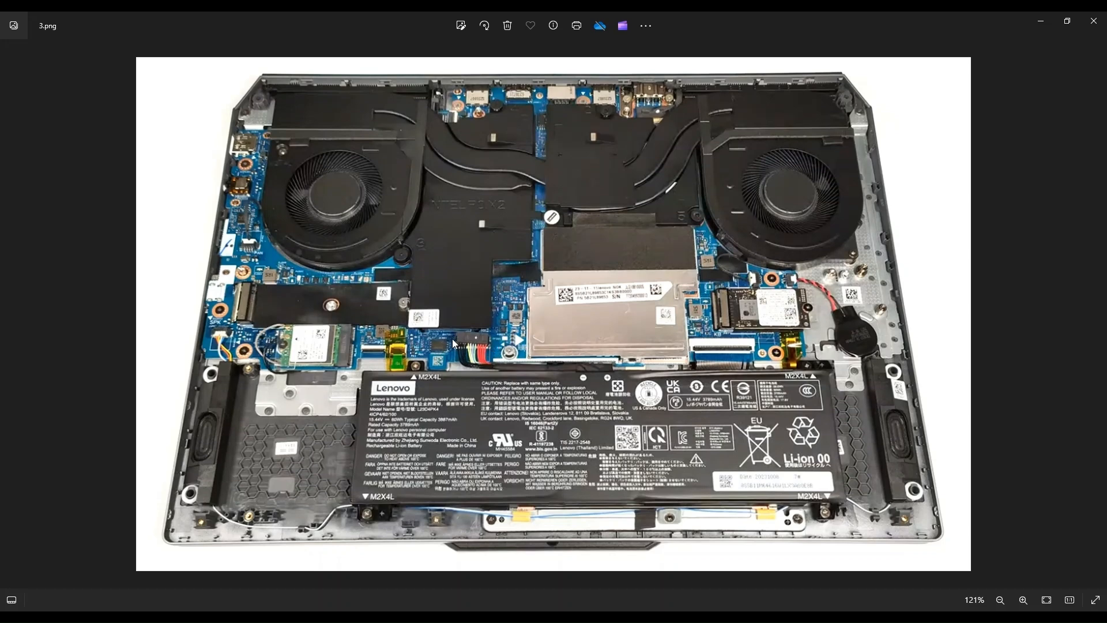
mouse_move(486, 353)
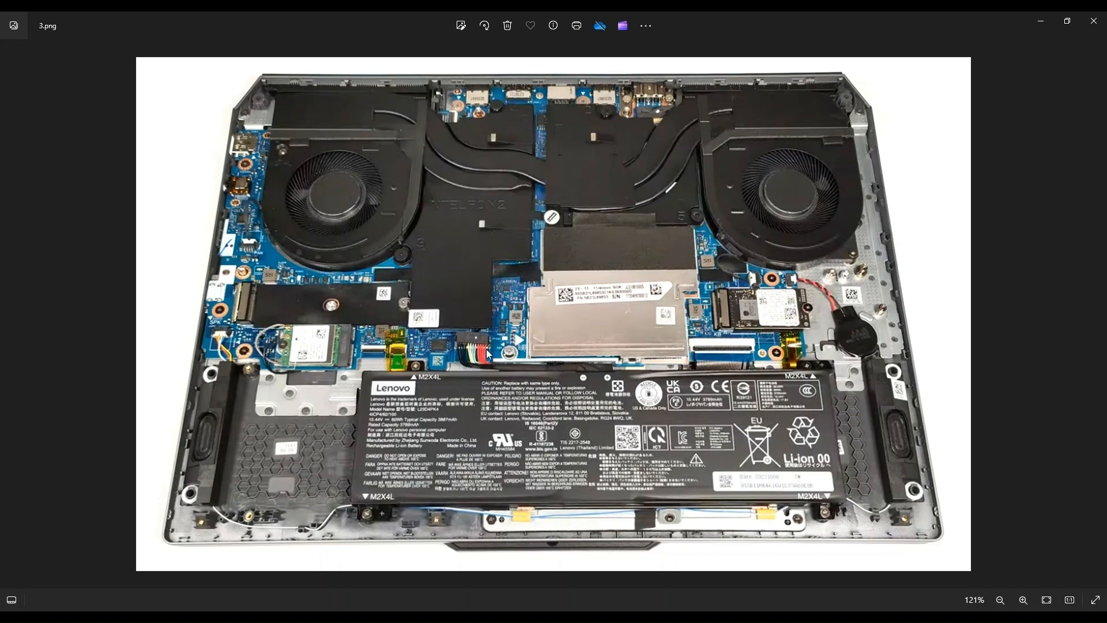
mouse_move(461, 355)
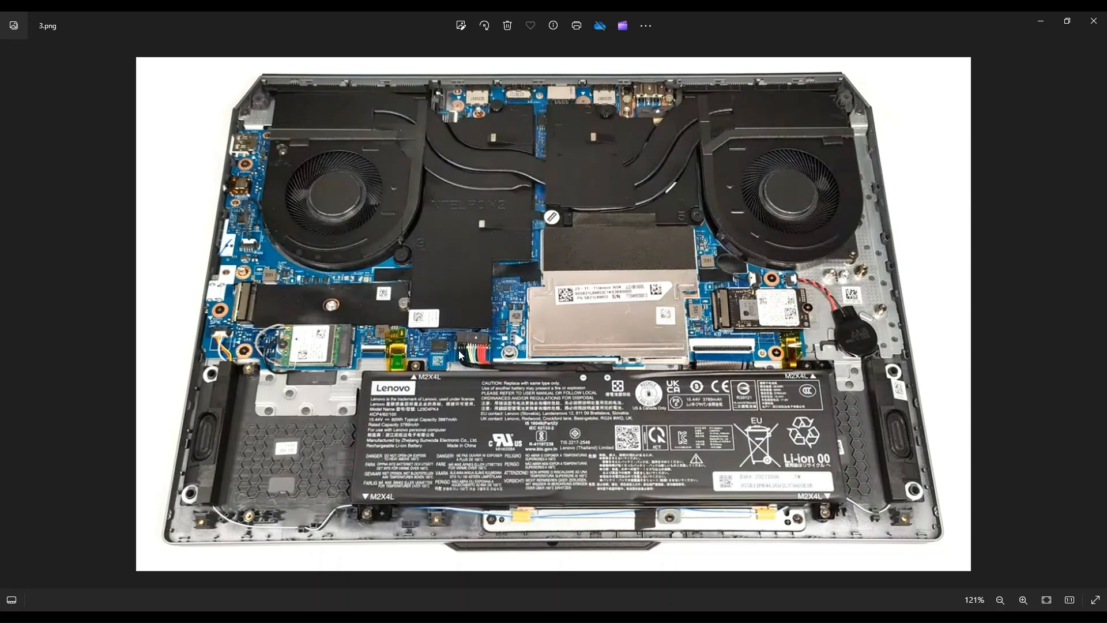
mouse_move(483, 361)
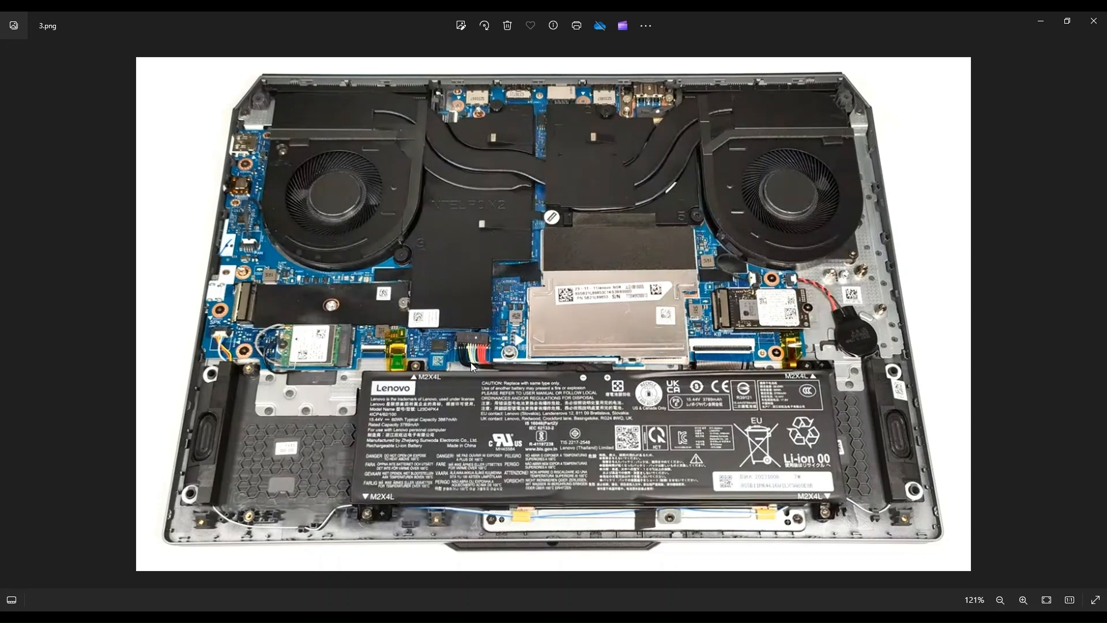
mouse_move(470, 353)
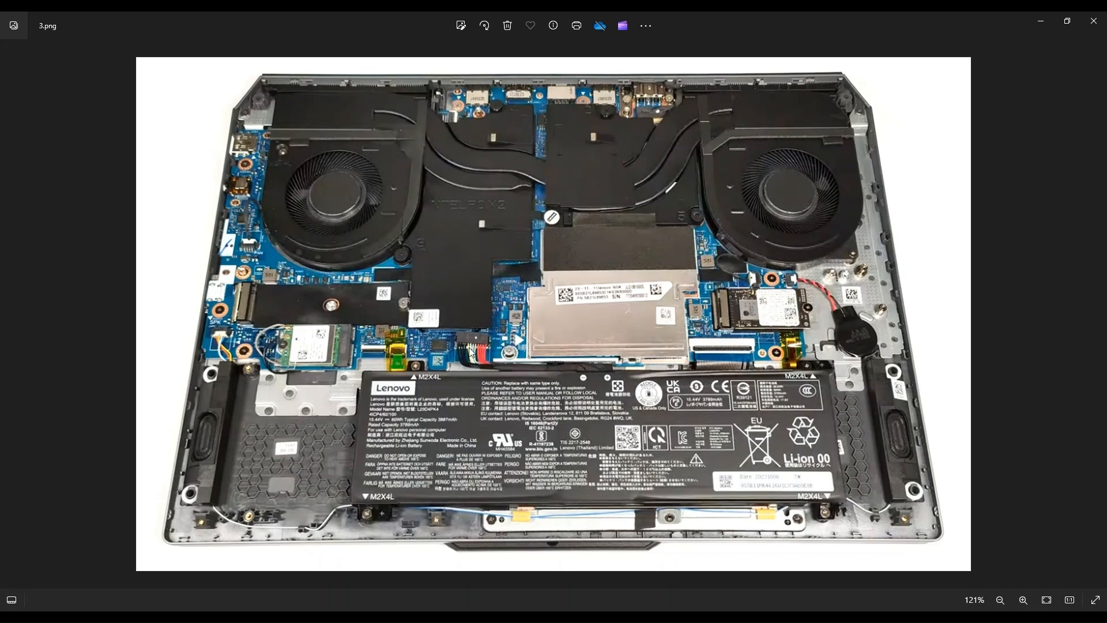
mouse_move(477, 339)
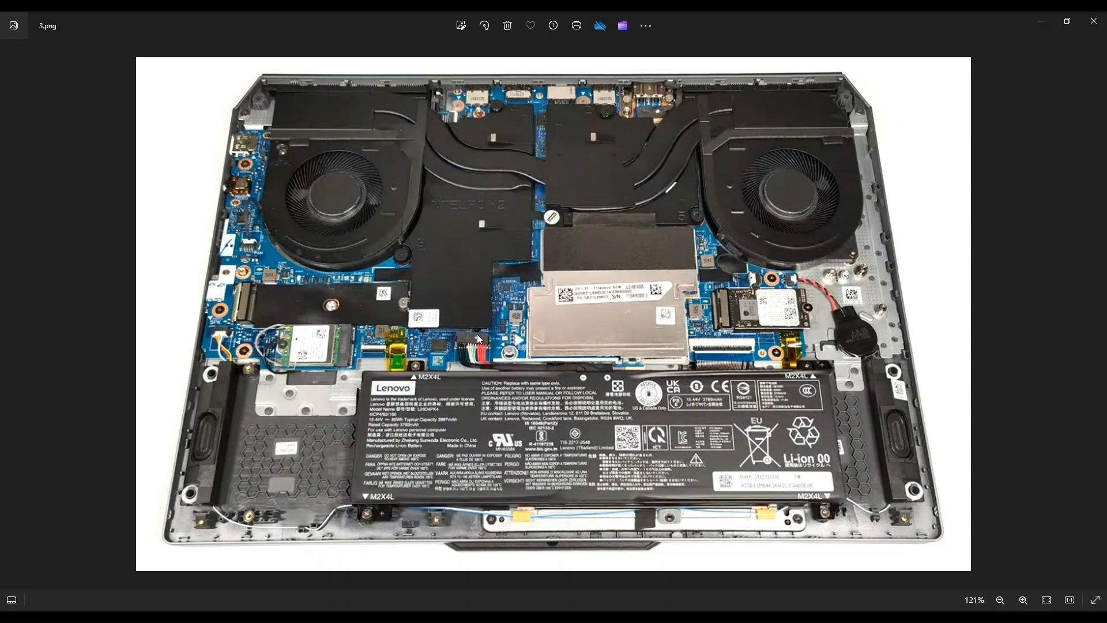
Advance from 3.png to the next disassembly photo, 4.png, showing the battery removed.
key(Right)
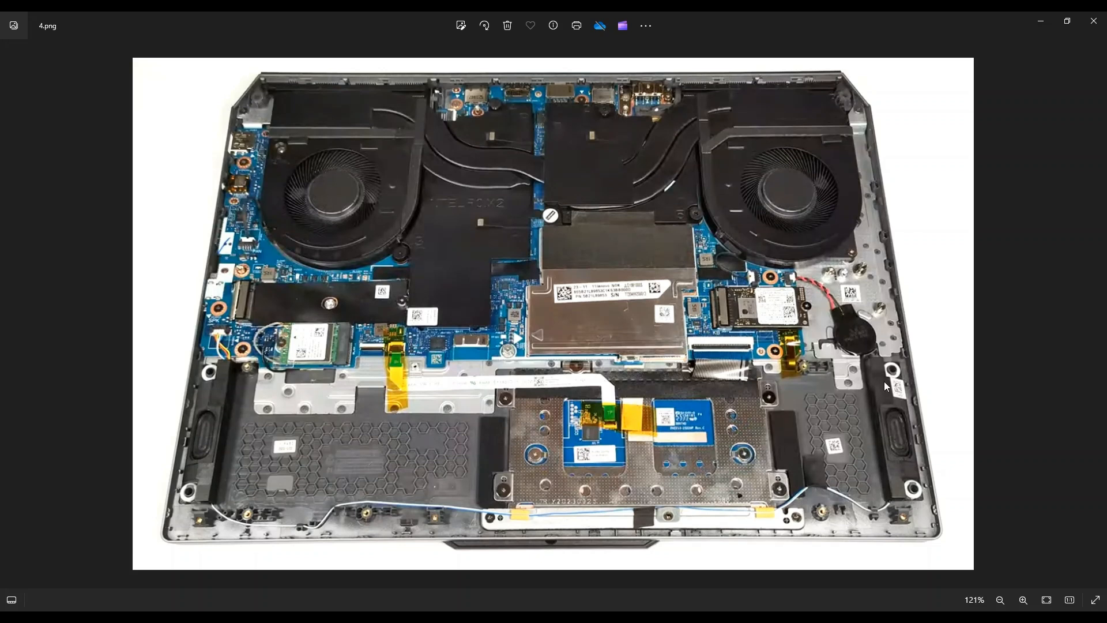
mouse_move(880, 438)
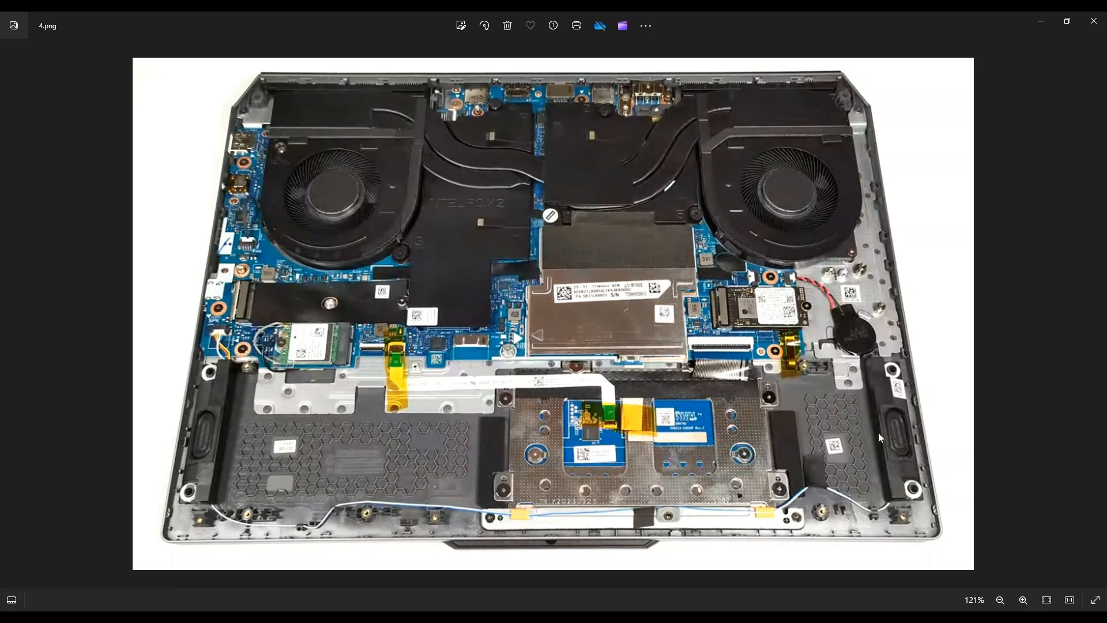
mouse_move(905, 367)
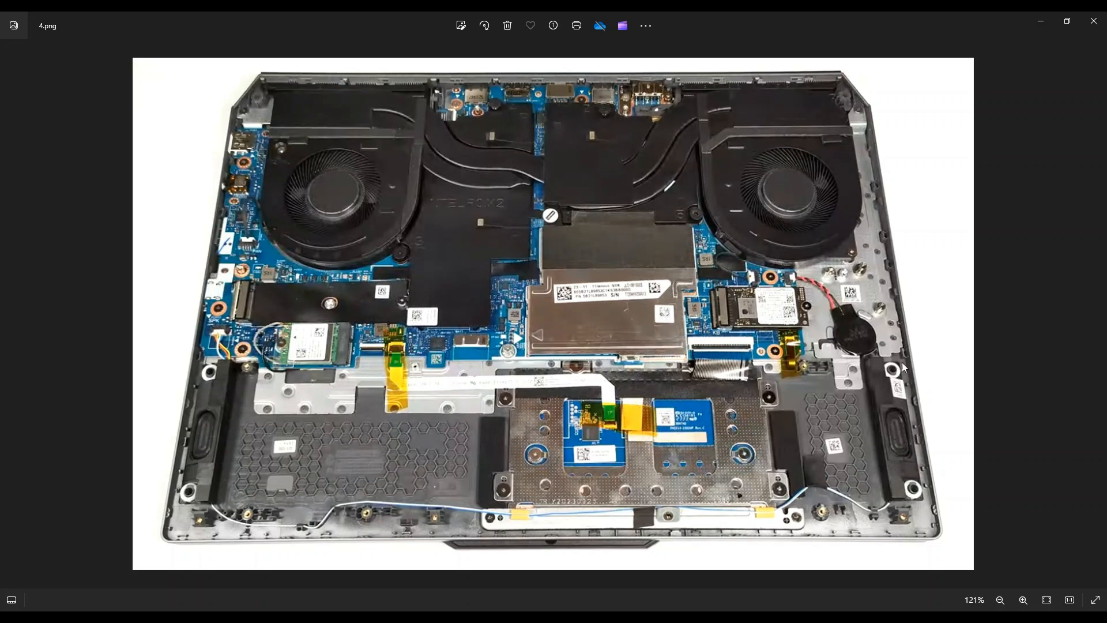
mouse_move(917, 467)
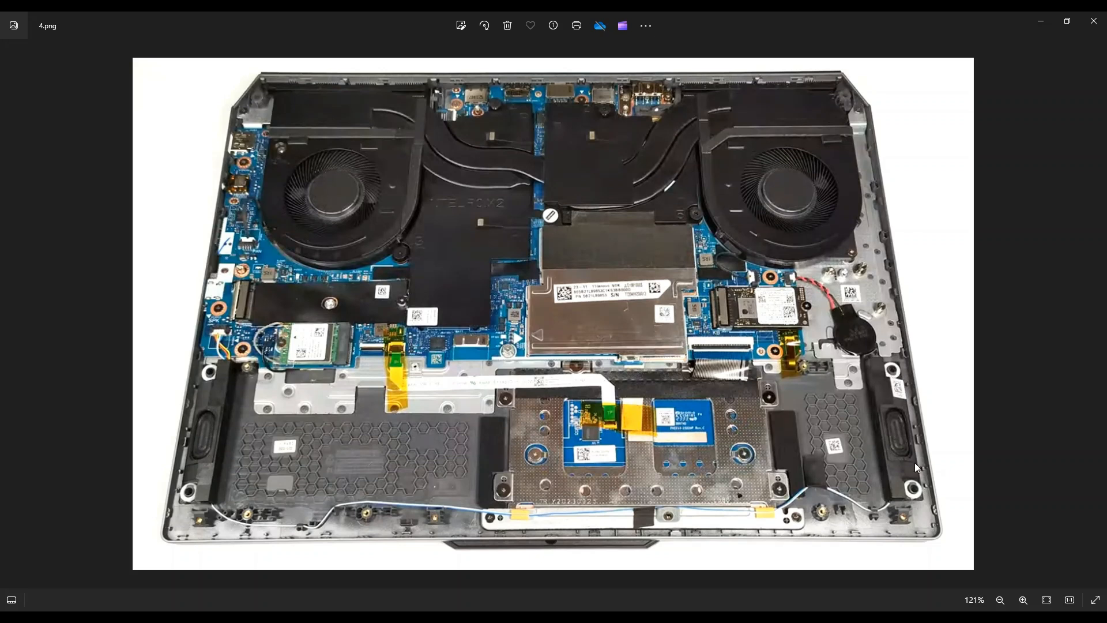
mouse_move(908, 458)
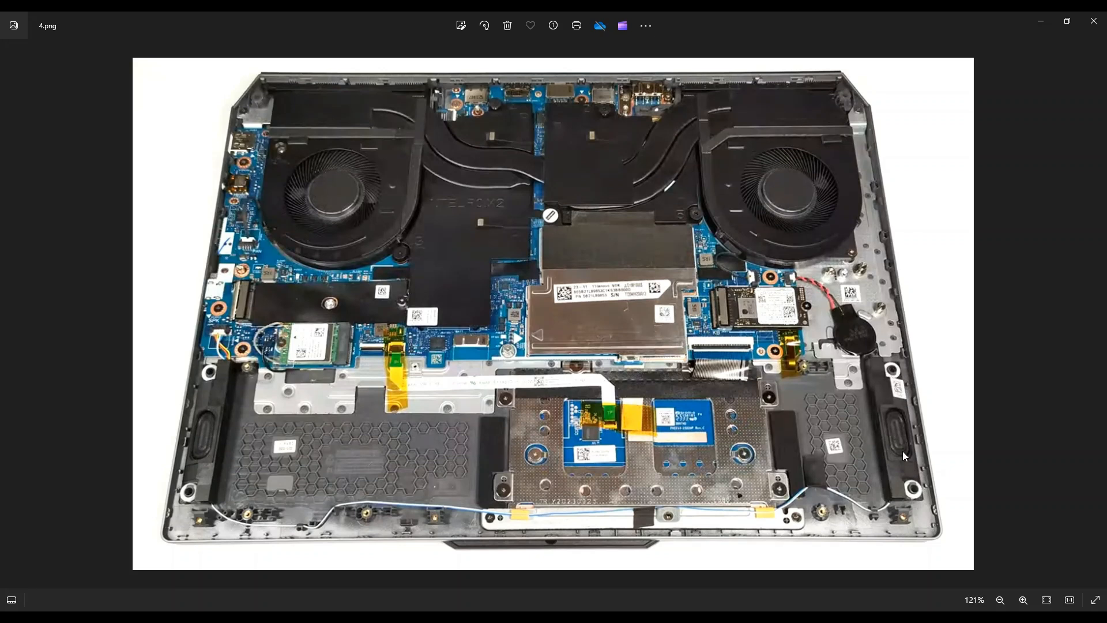
mouse_move(904, 461)
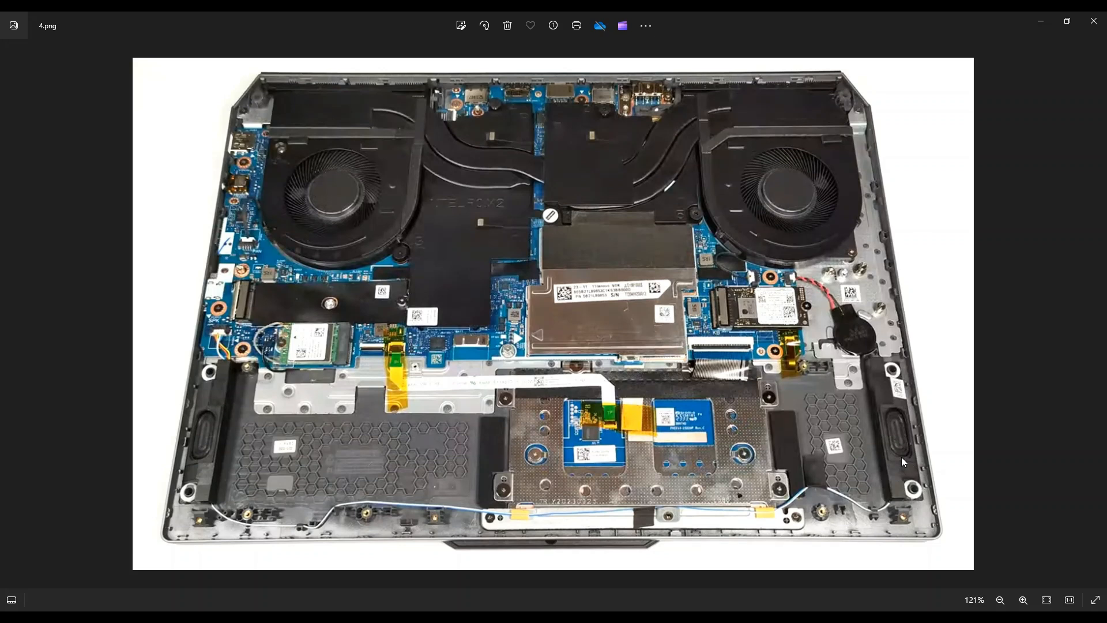
mouse_move(905, 467)
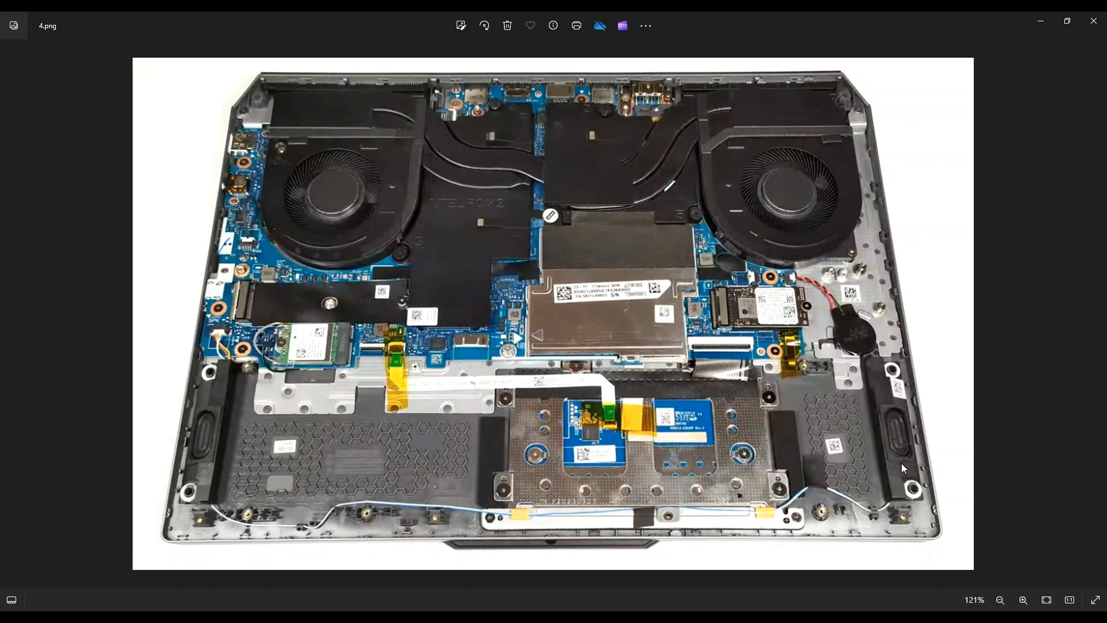
mouse_move(900, 528)
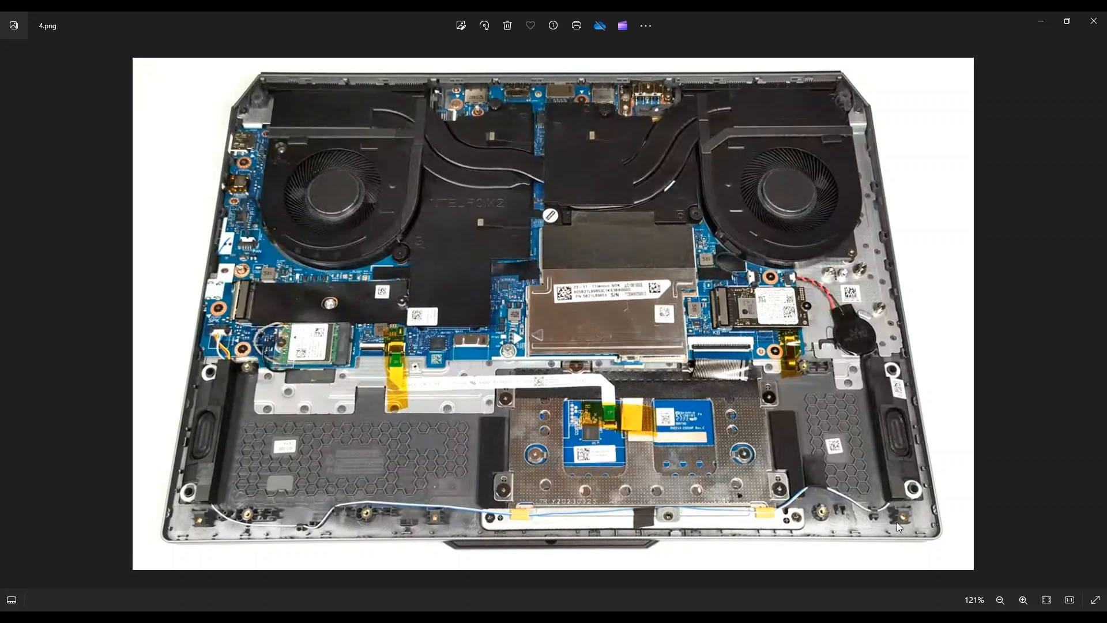
mouse_move(807, 474)
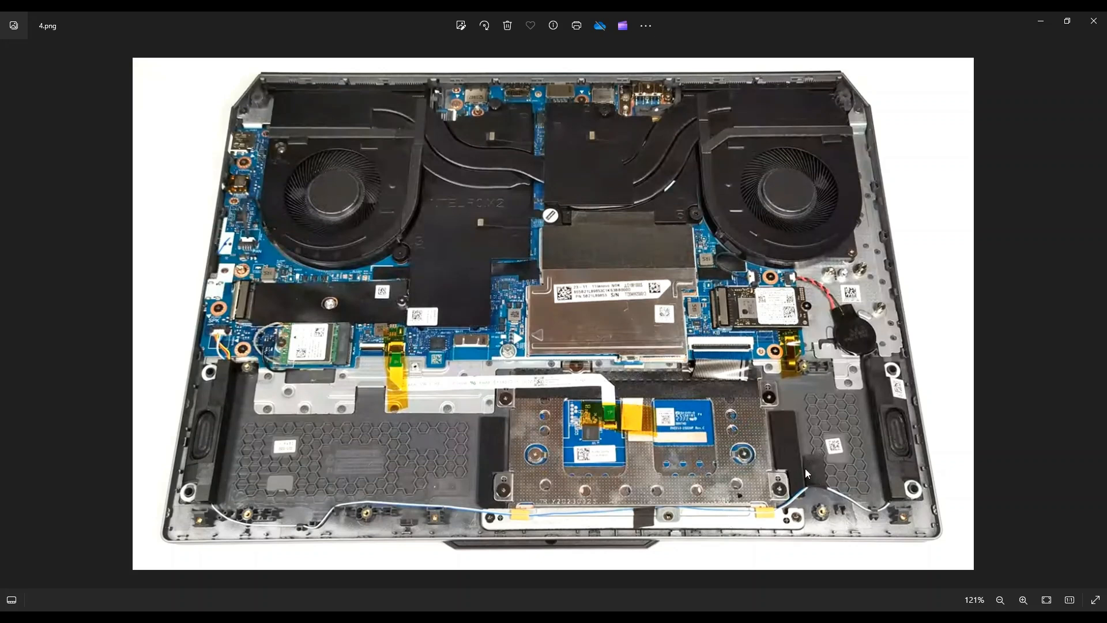
mouse_move(659, 509)
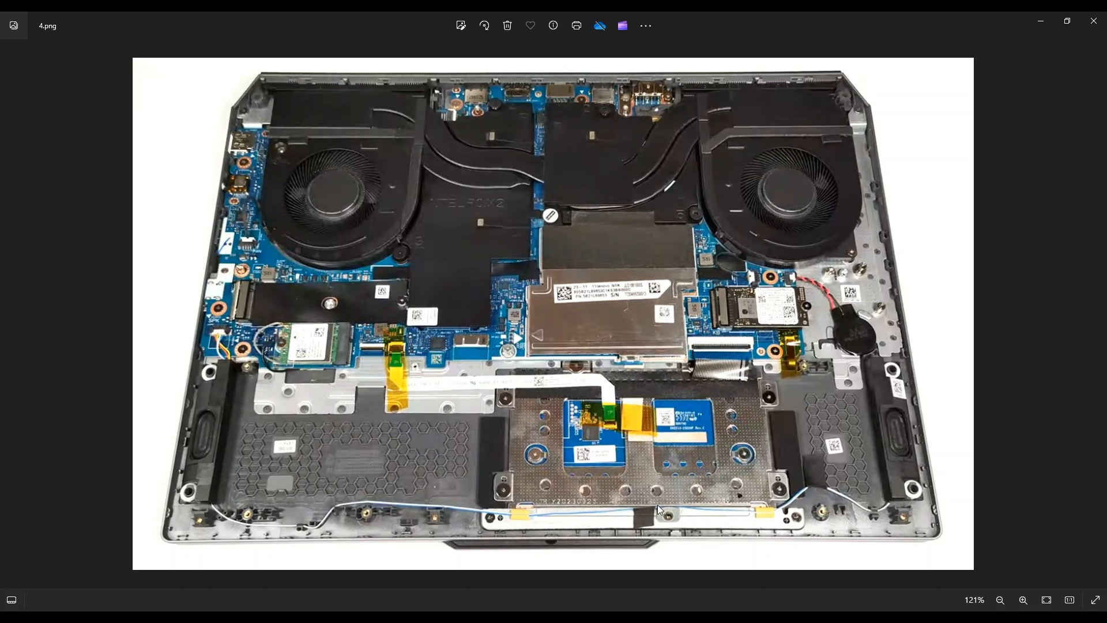
mouse_move(655, 526)
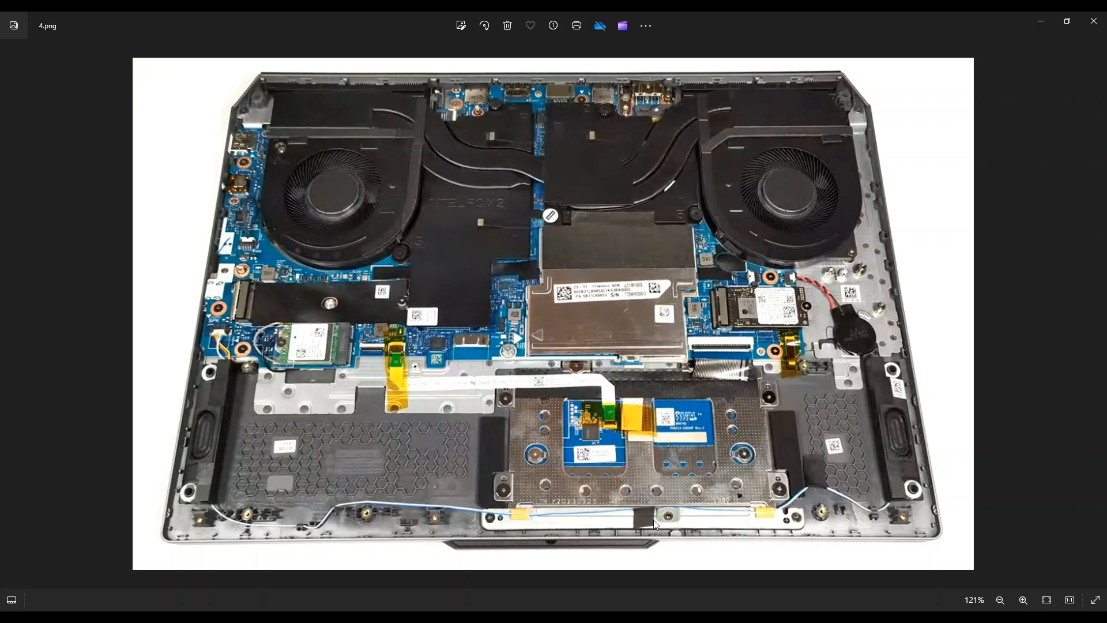
mouse_move(205, 391)
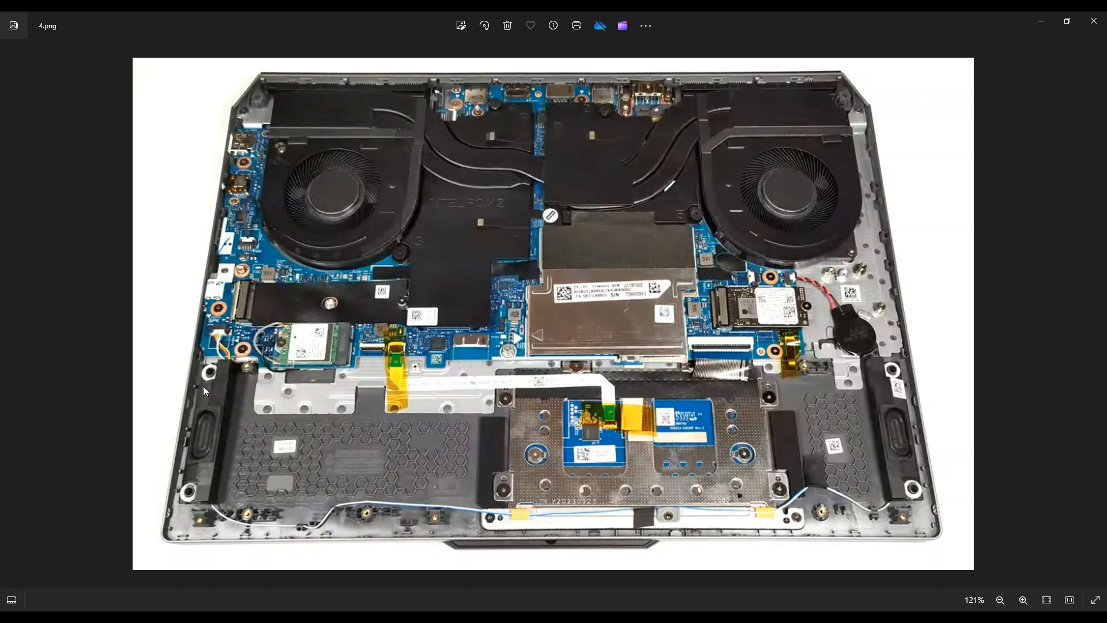
mouse_move(225, 374)
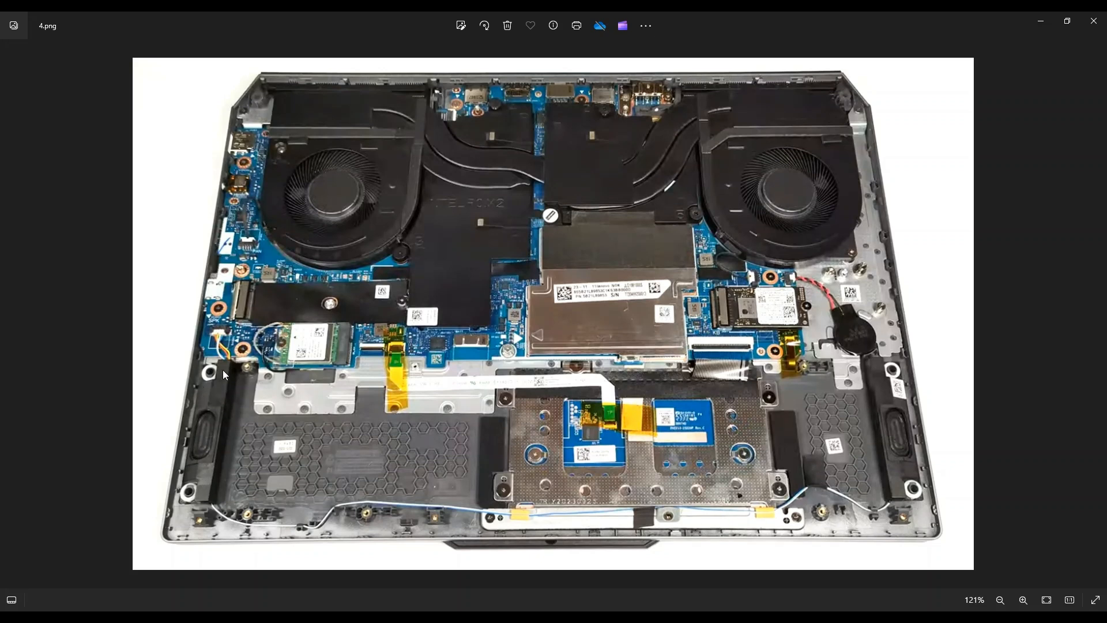
mouse_move(200, 333)
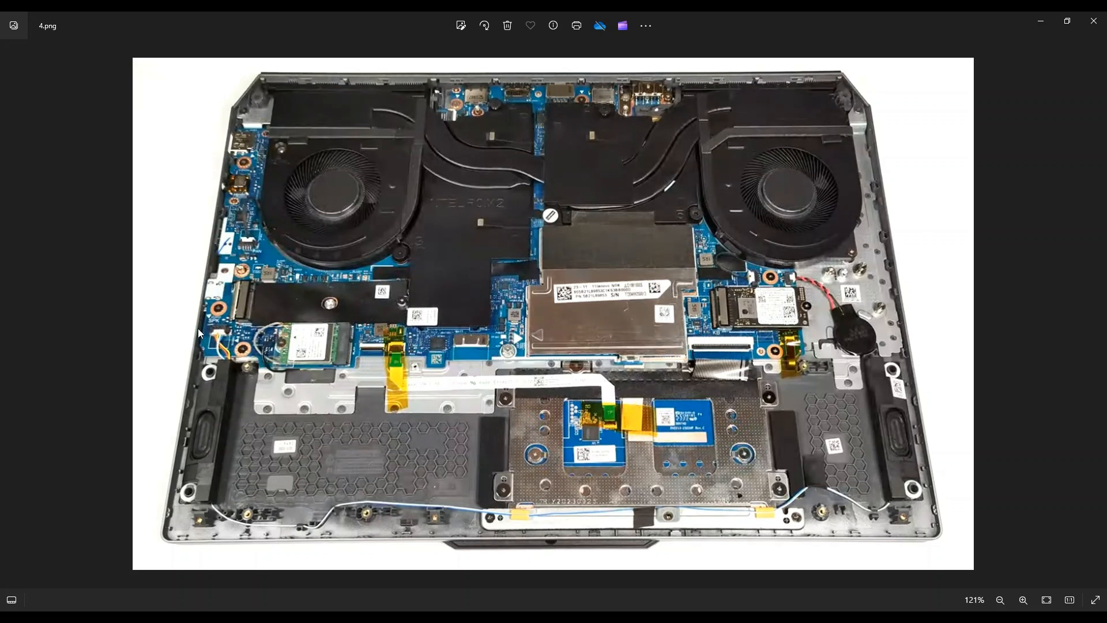
mouse_move(210, 339)
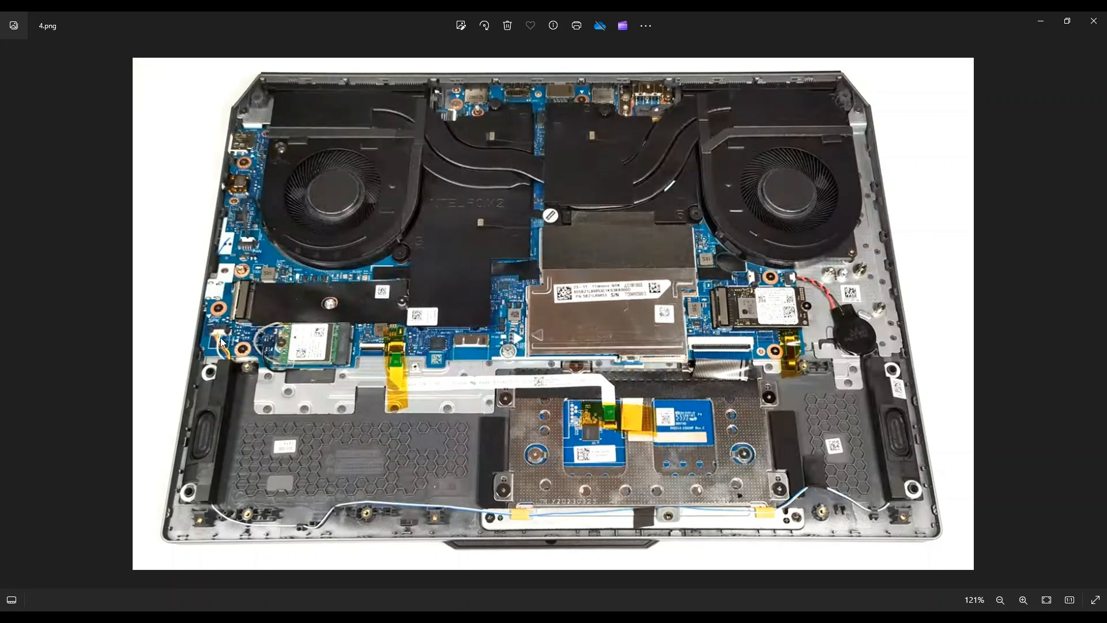
mouse_move(221, 338)
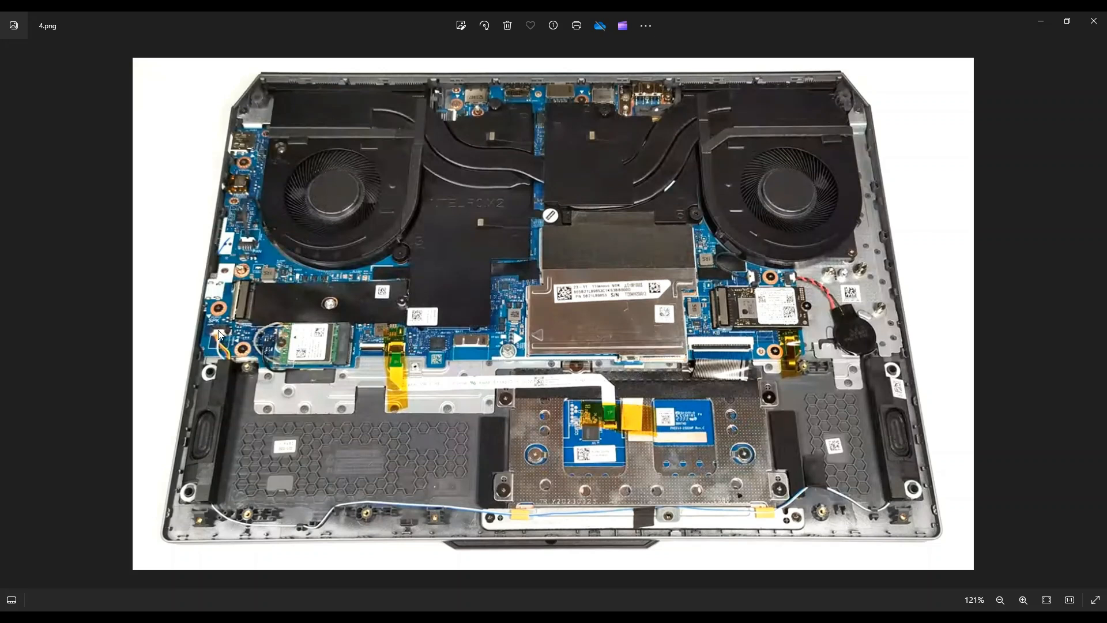
mouse_move(495, 494)
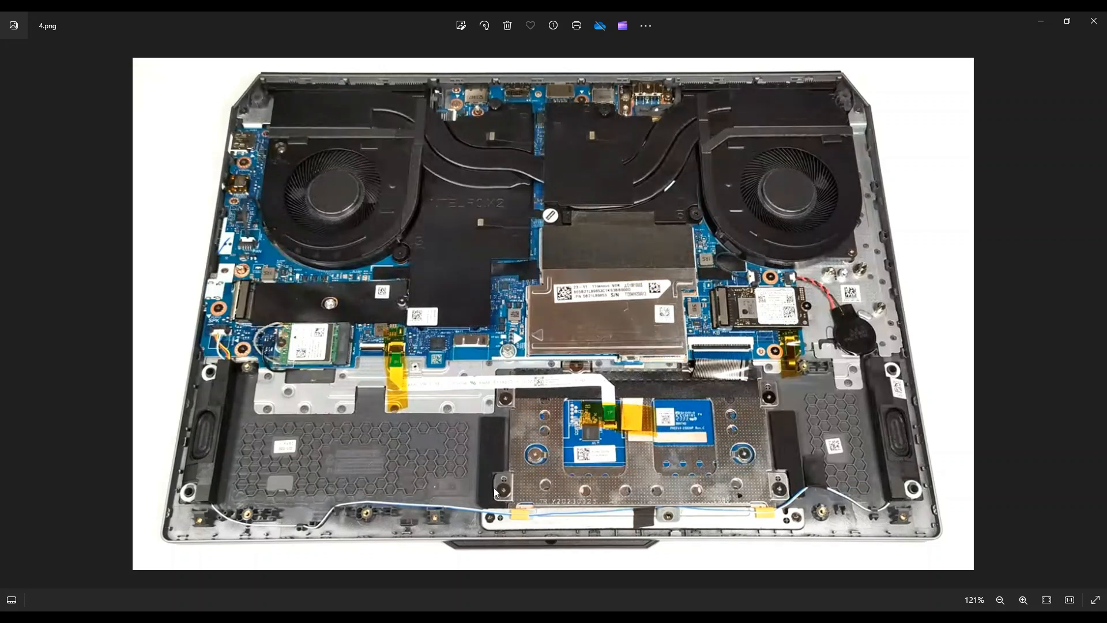
mouse_move(929, 499)
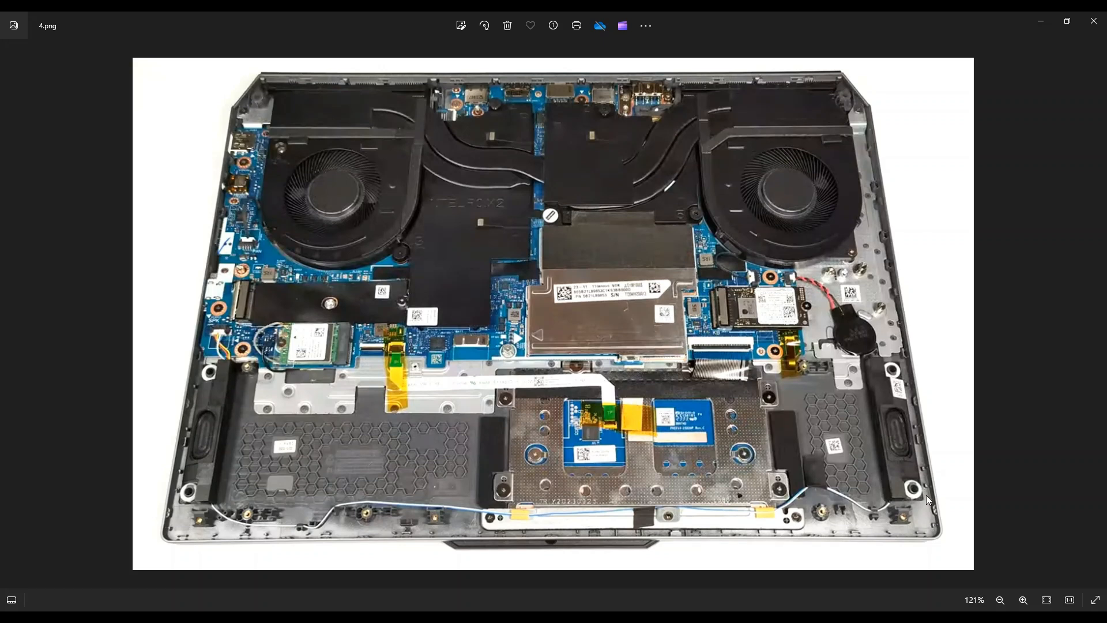
mouse_move(719, 515)
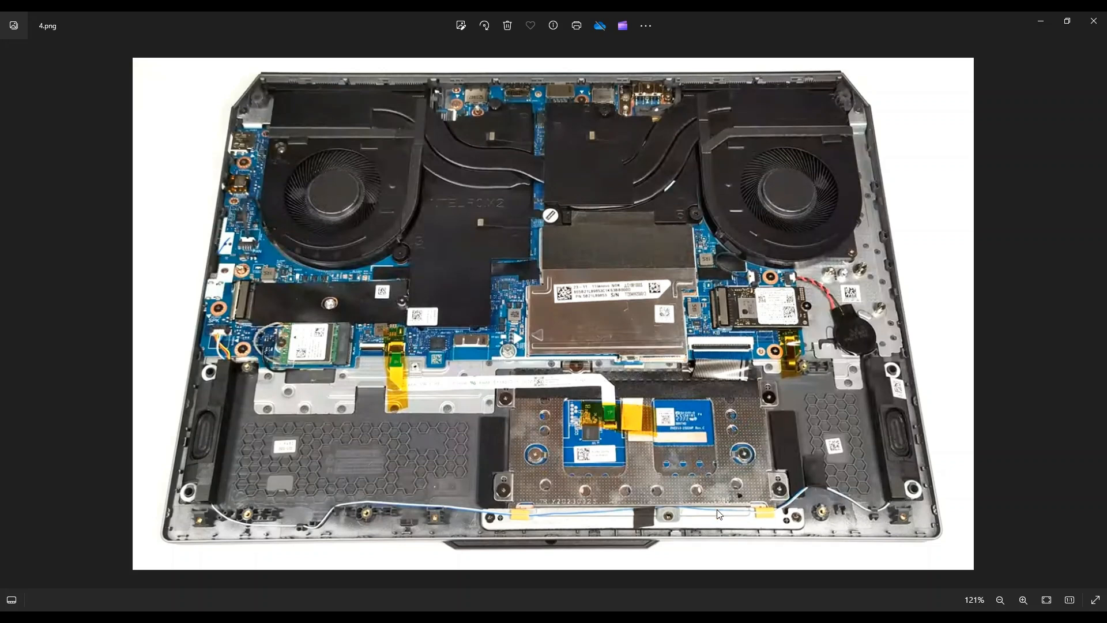
mouse_move(349, 510)
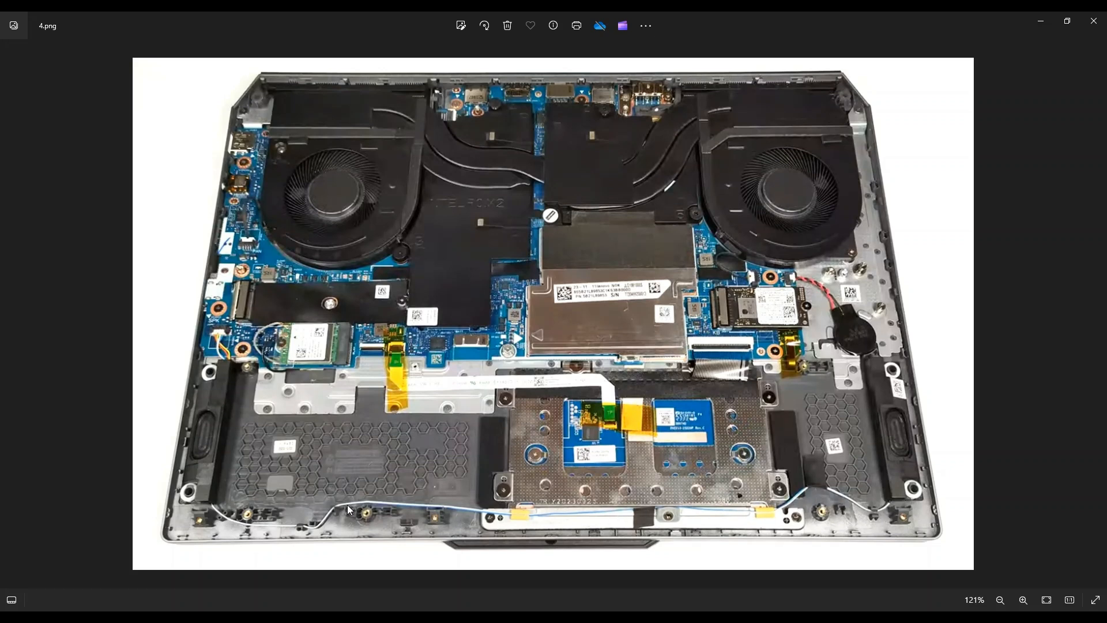
mouse_move(328, 540)
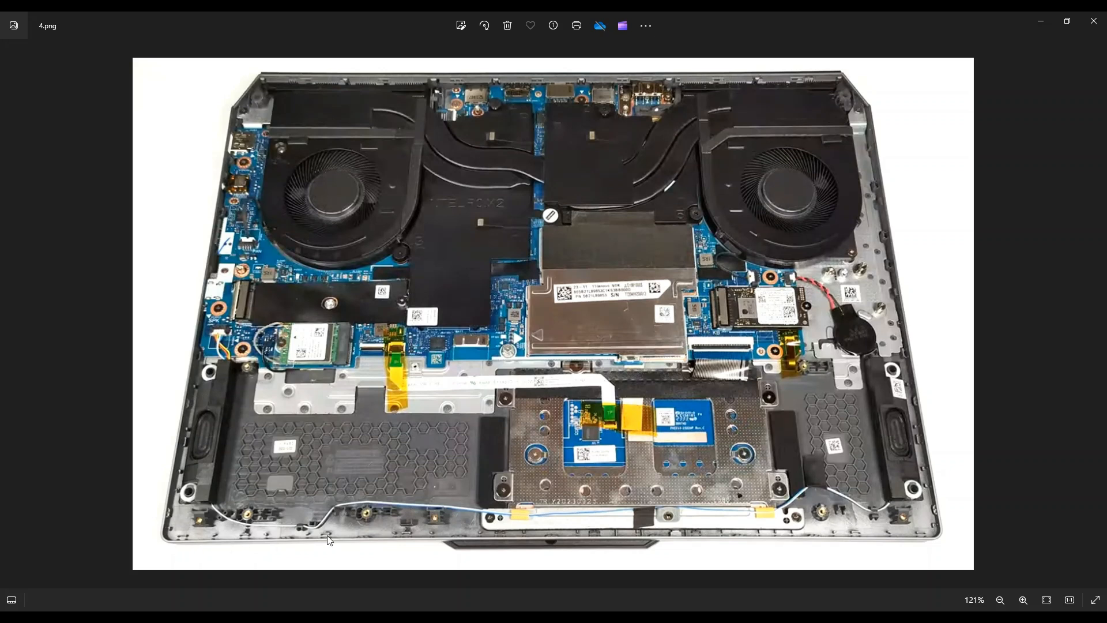
mouse_move(417, 532)
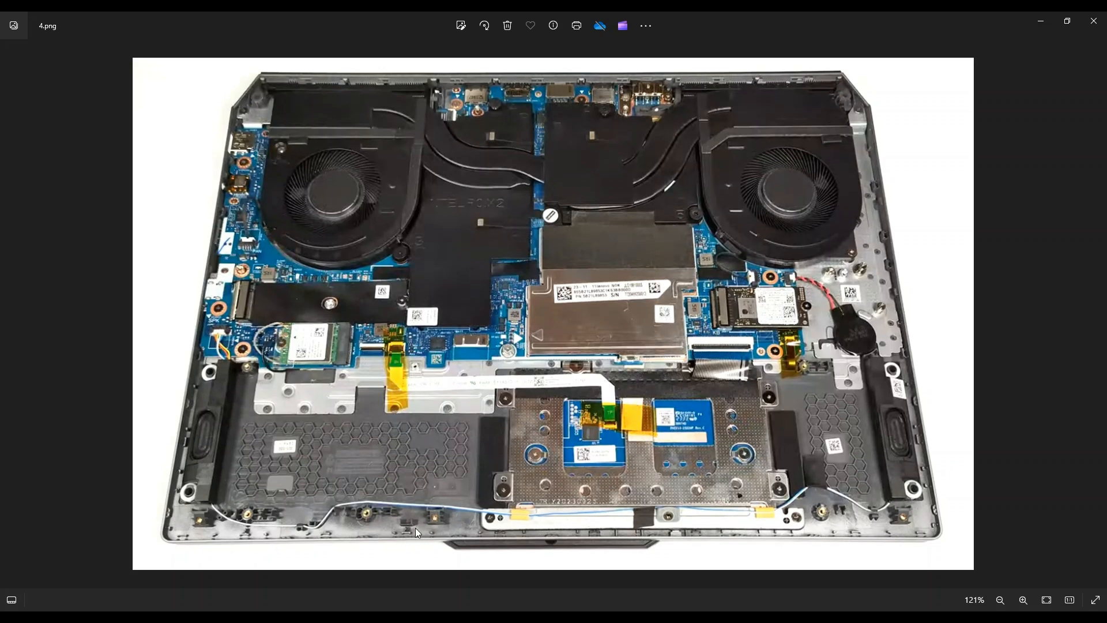
mouse_move(180, 531)
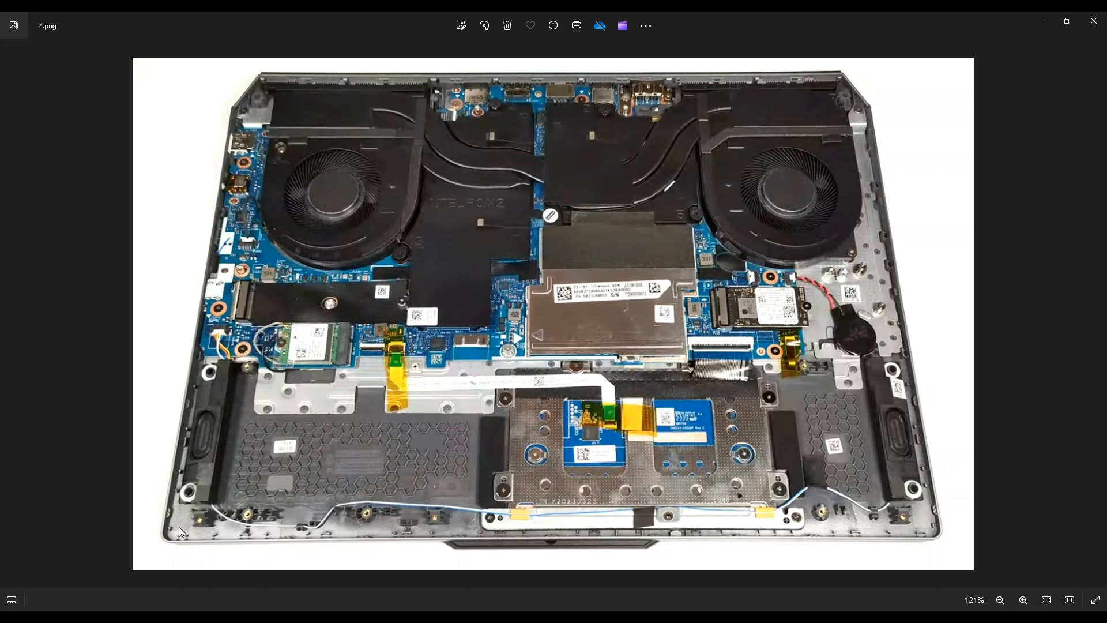
mouse_move(397, 538)
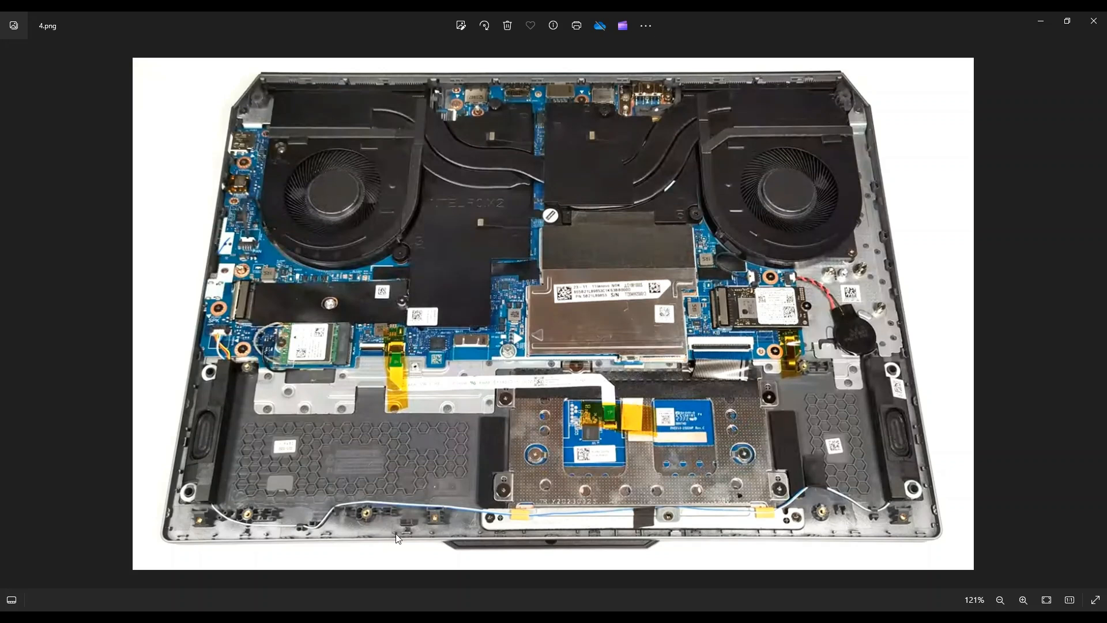
mouse_move(206, 516)
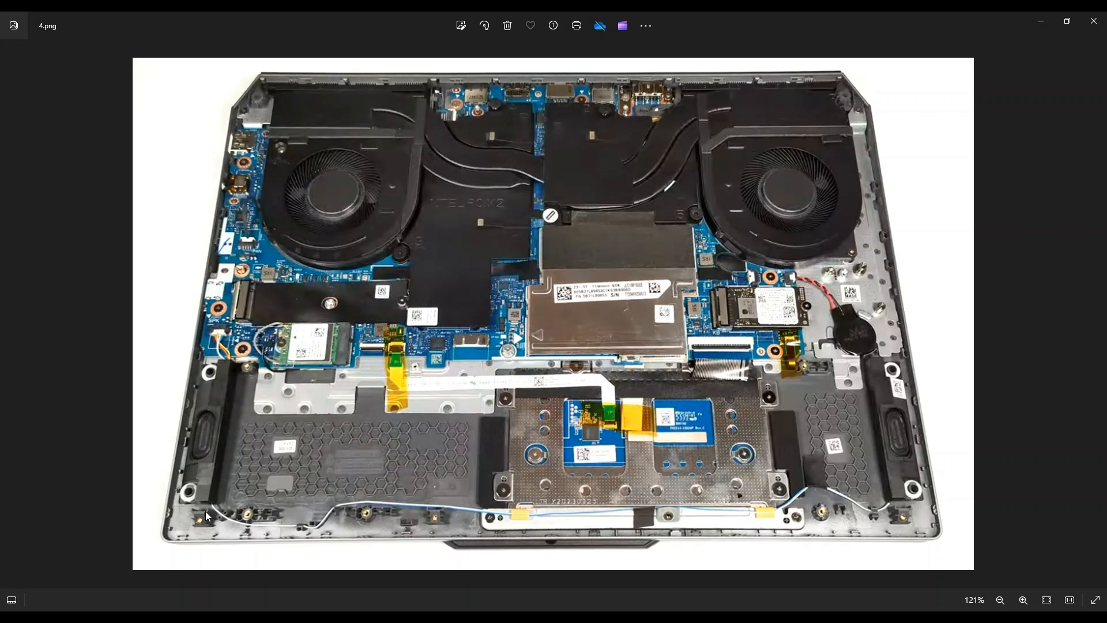
mouse_move(707, 517)
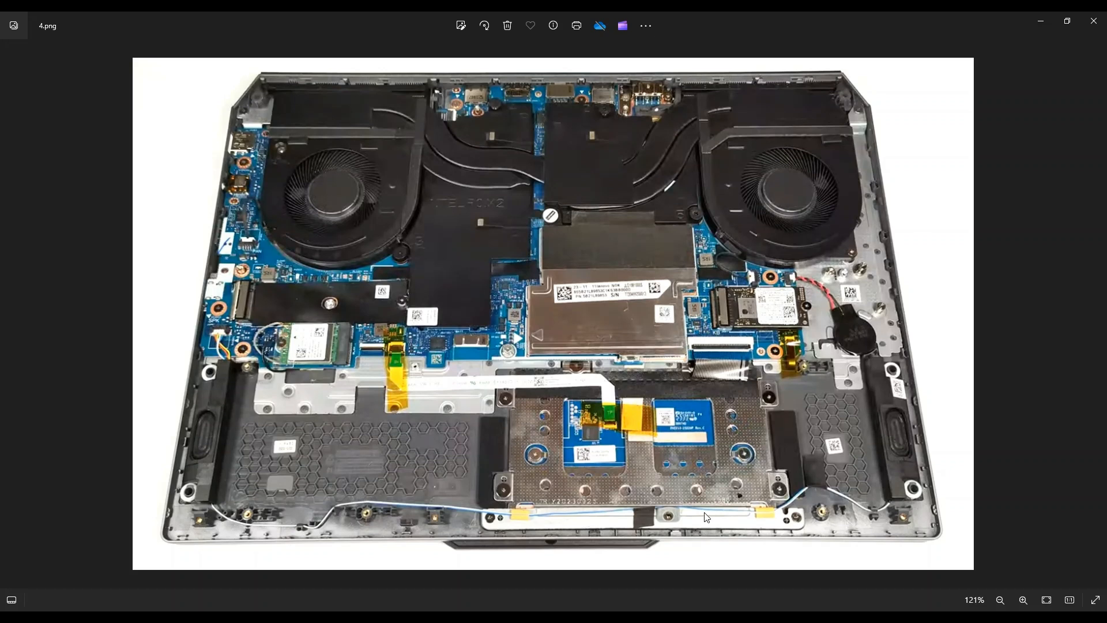
mouse_move(855, 515)
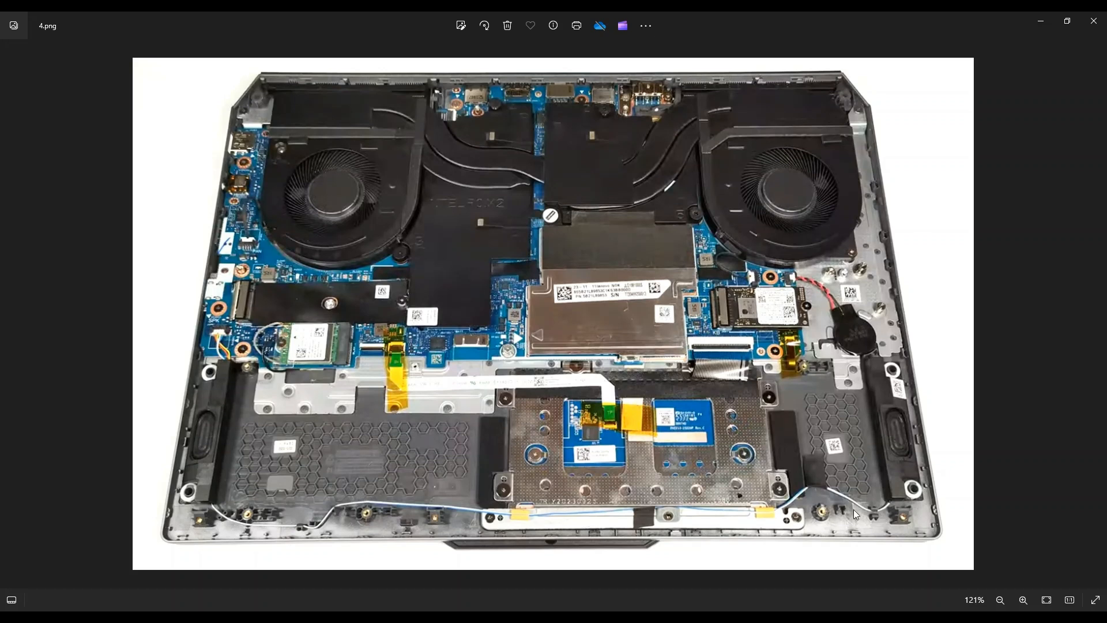
mouse_move(402, 515)
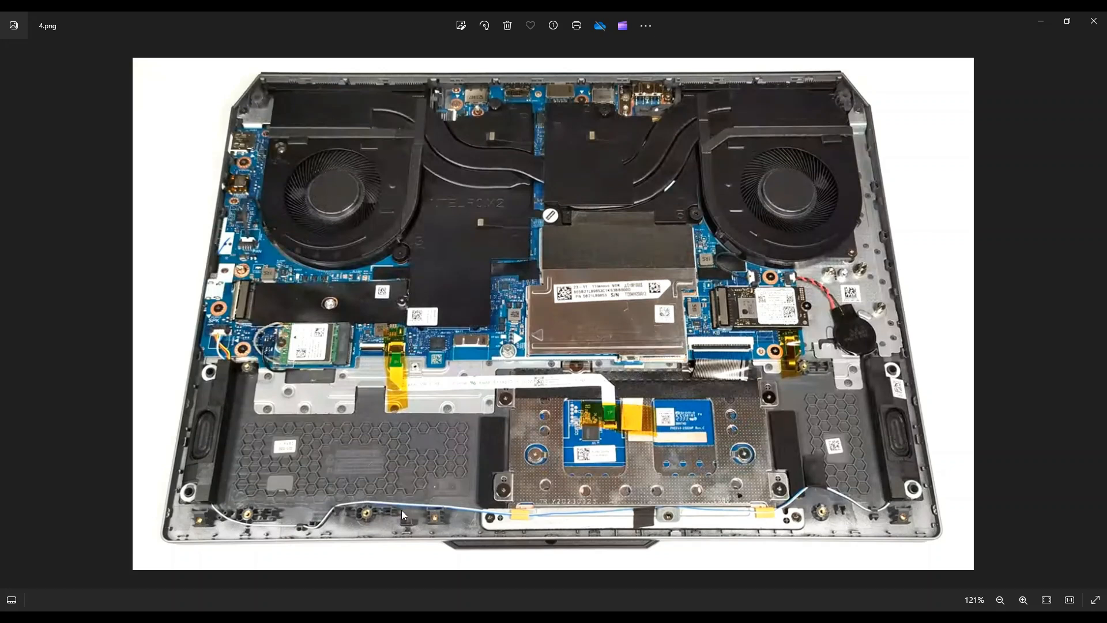
mouse_move(289, 527)
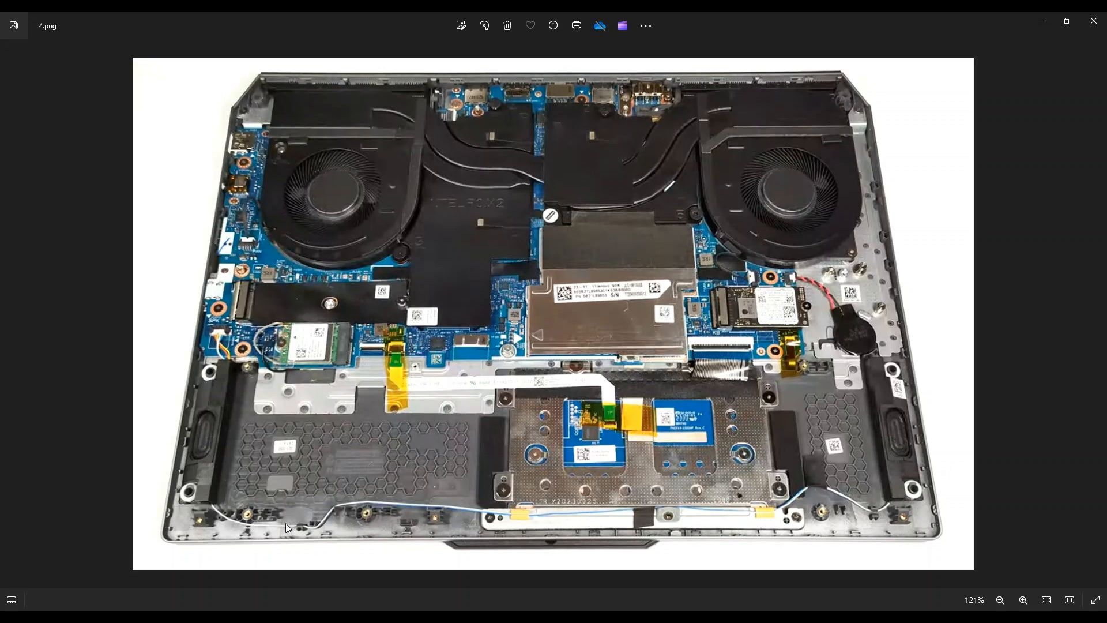
mouse_move(320, 531)
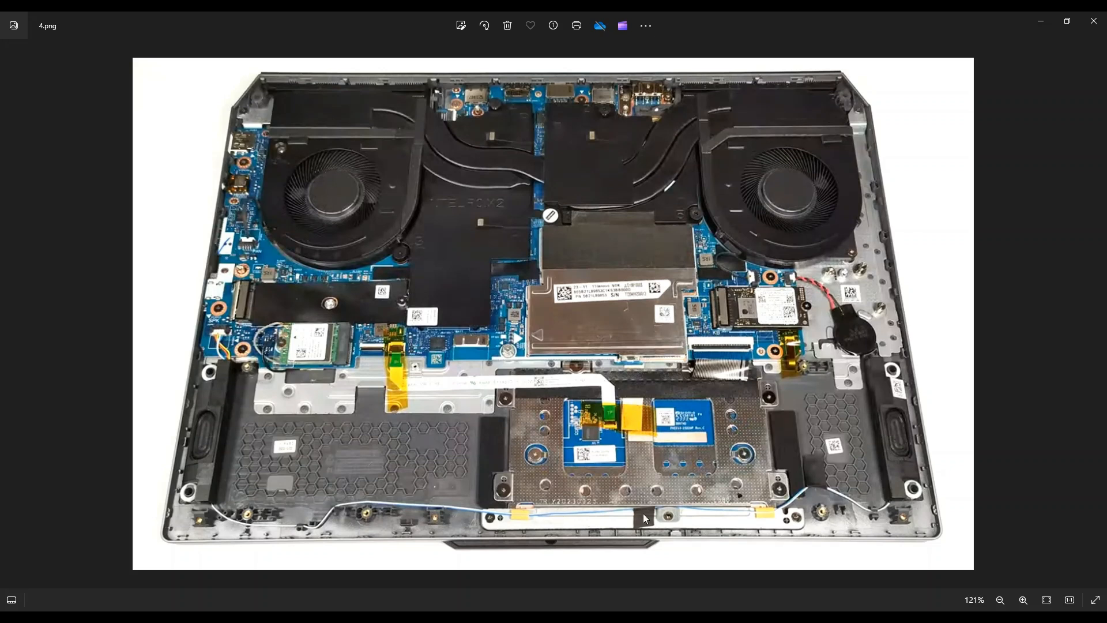
mouse_move(899, 473)
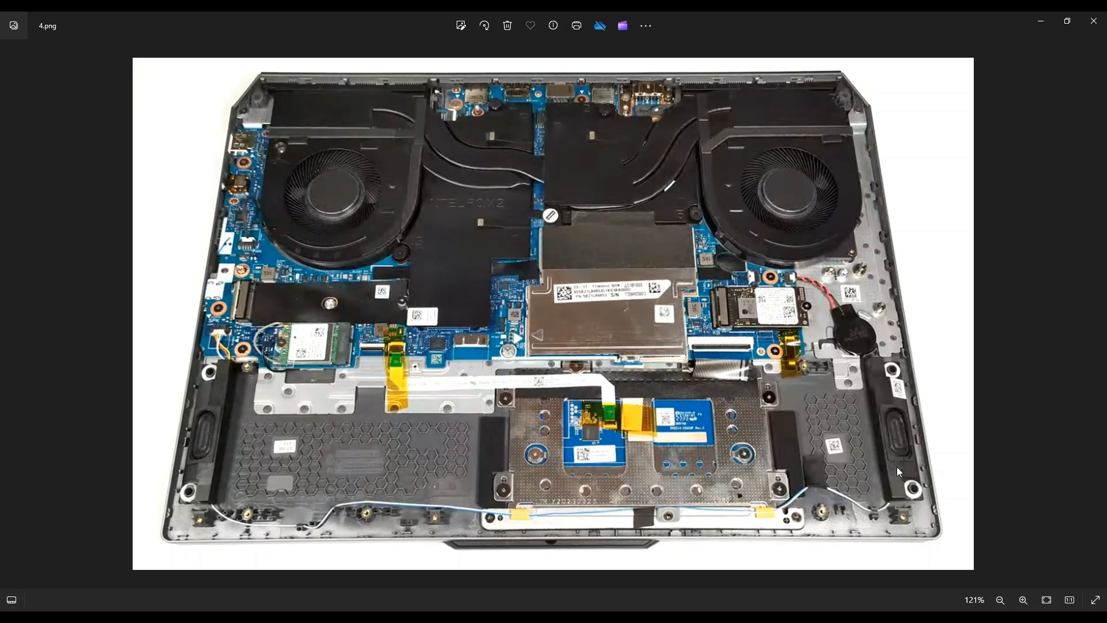
mouse_move(893, 344)
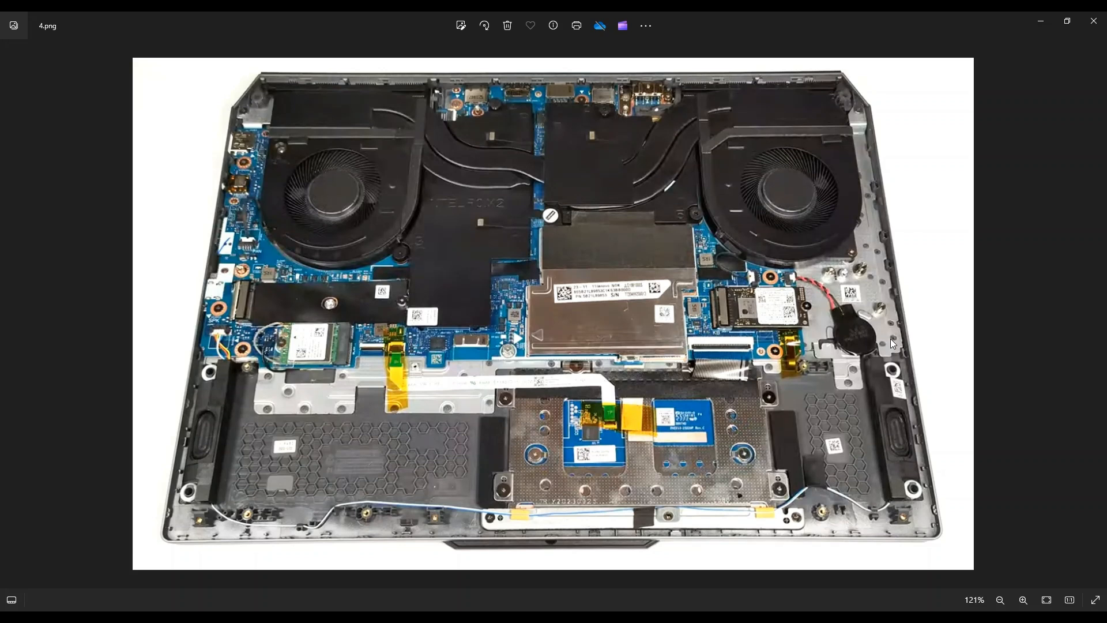
mouse_move(885, 462)
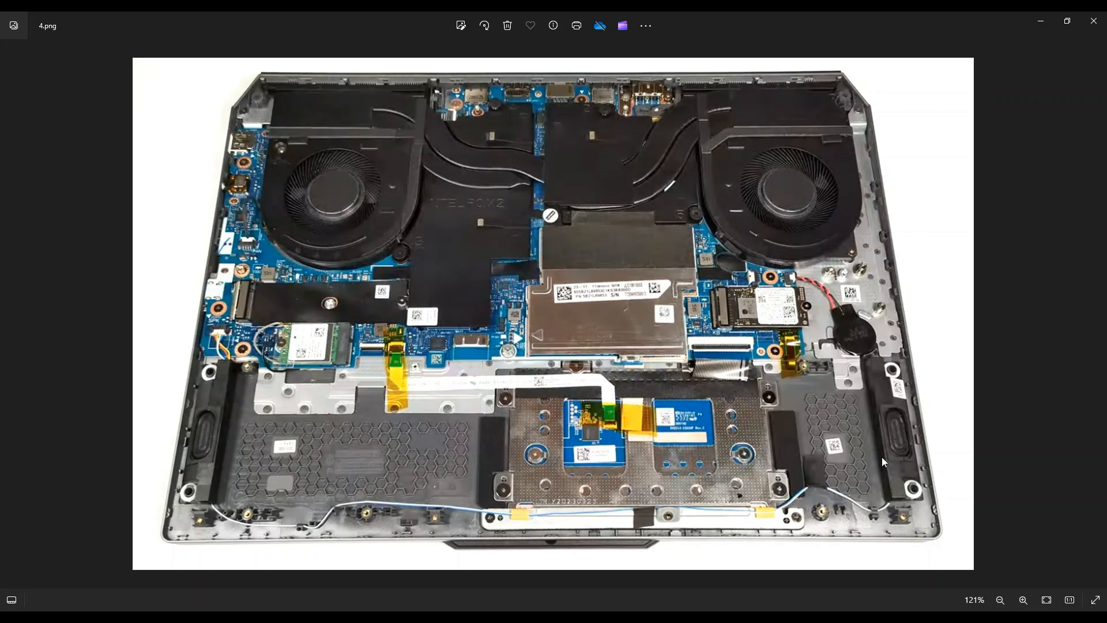
mouse_move(697, 344)
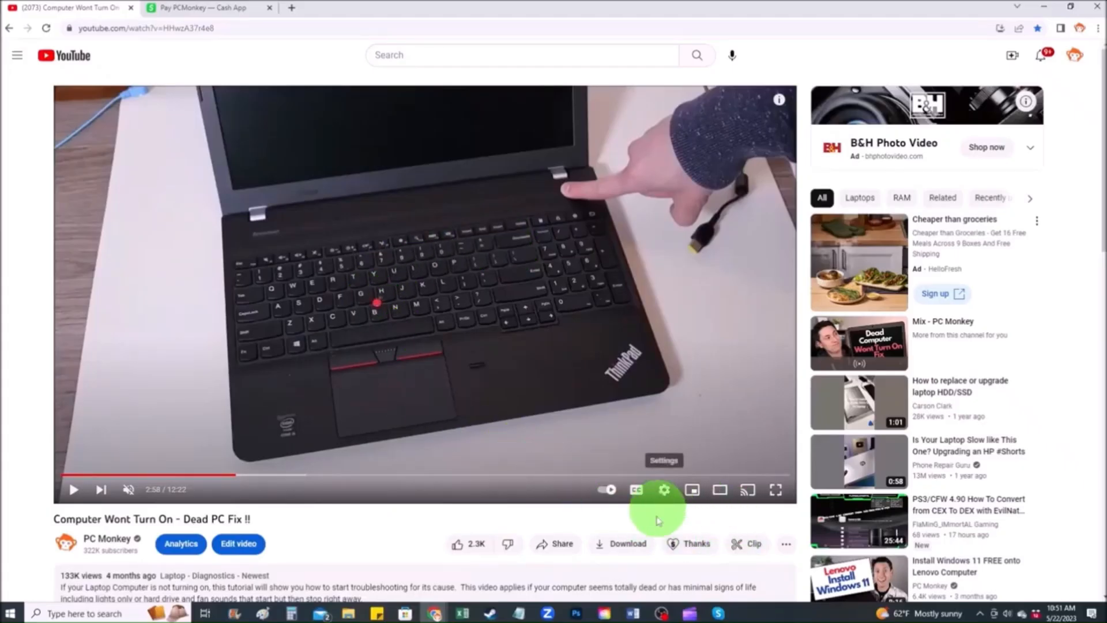
mouse_move(696, 543)
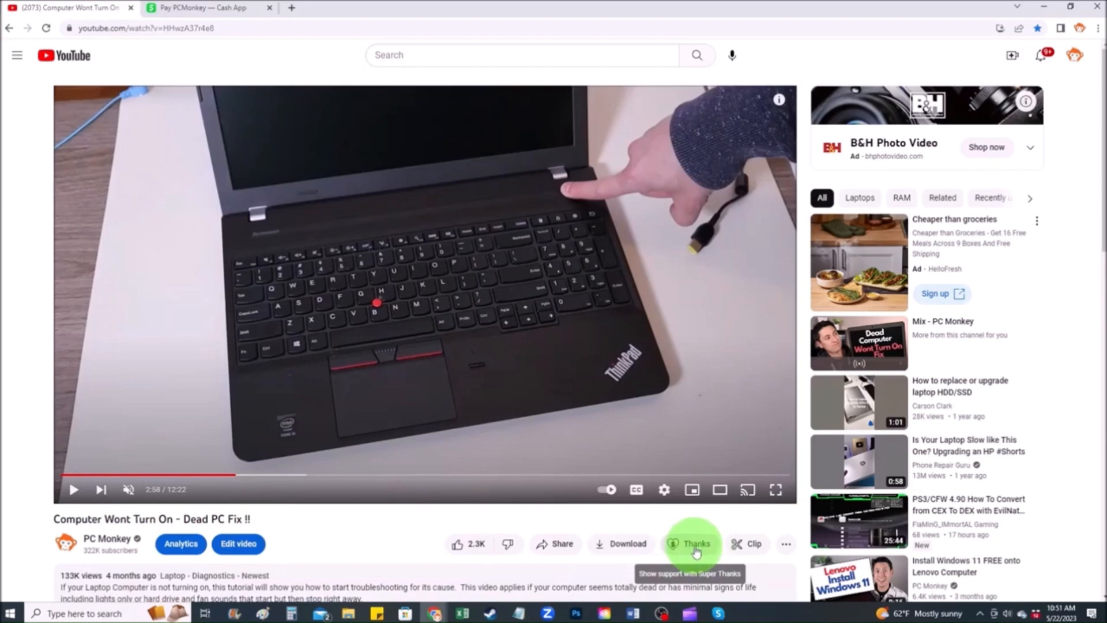
Show the Super Thanks donation dialog for PC Monkey, then the Cash App payment page.
click(694, 543)
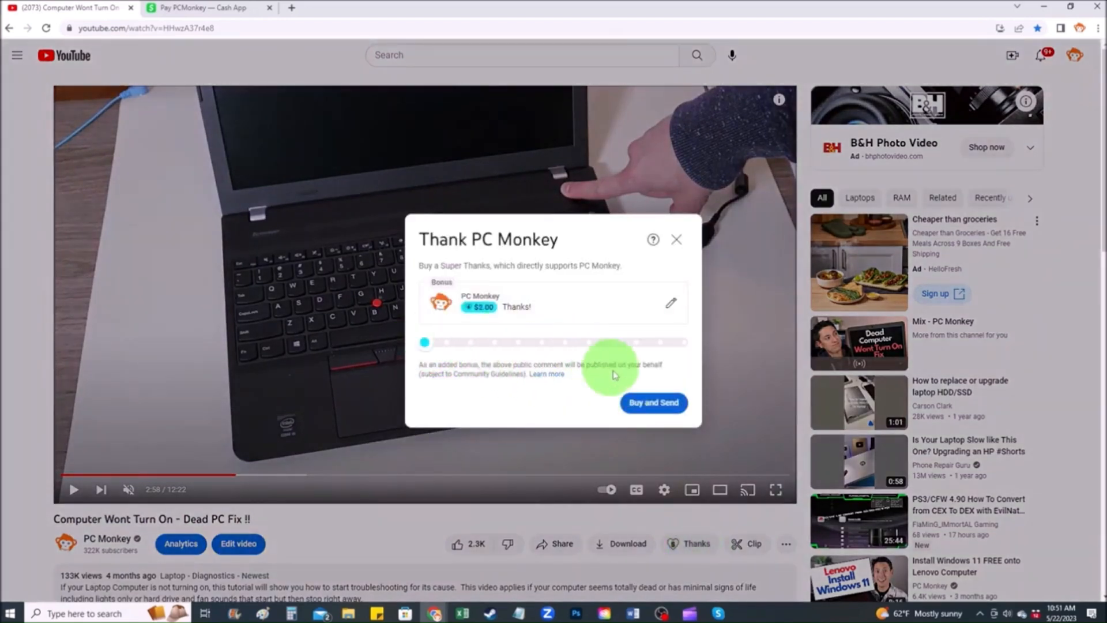
click(206, 8)
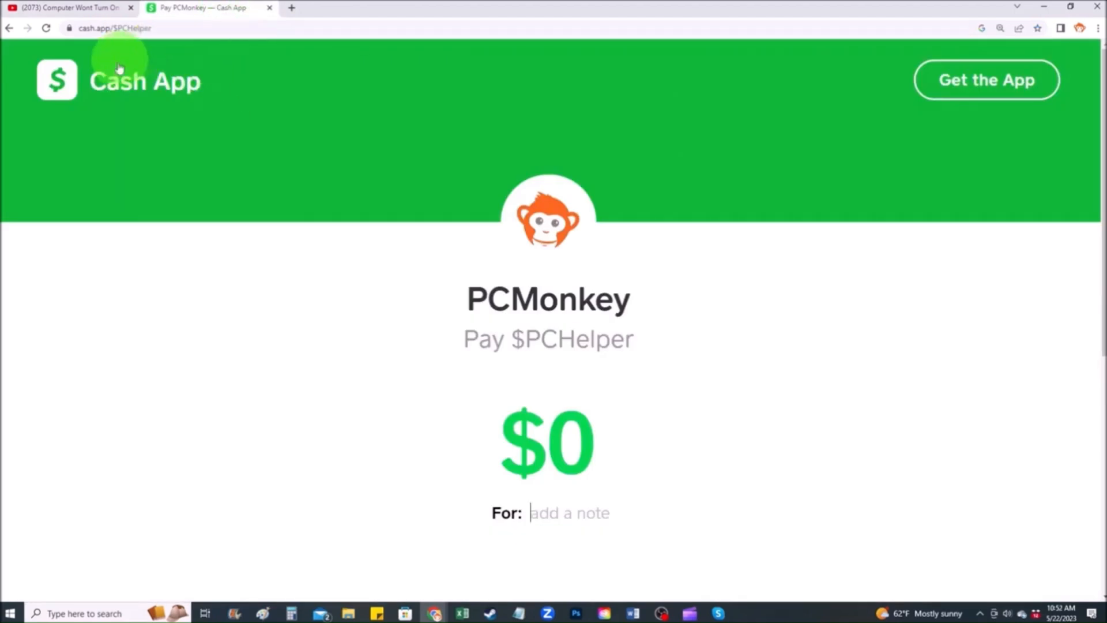